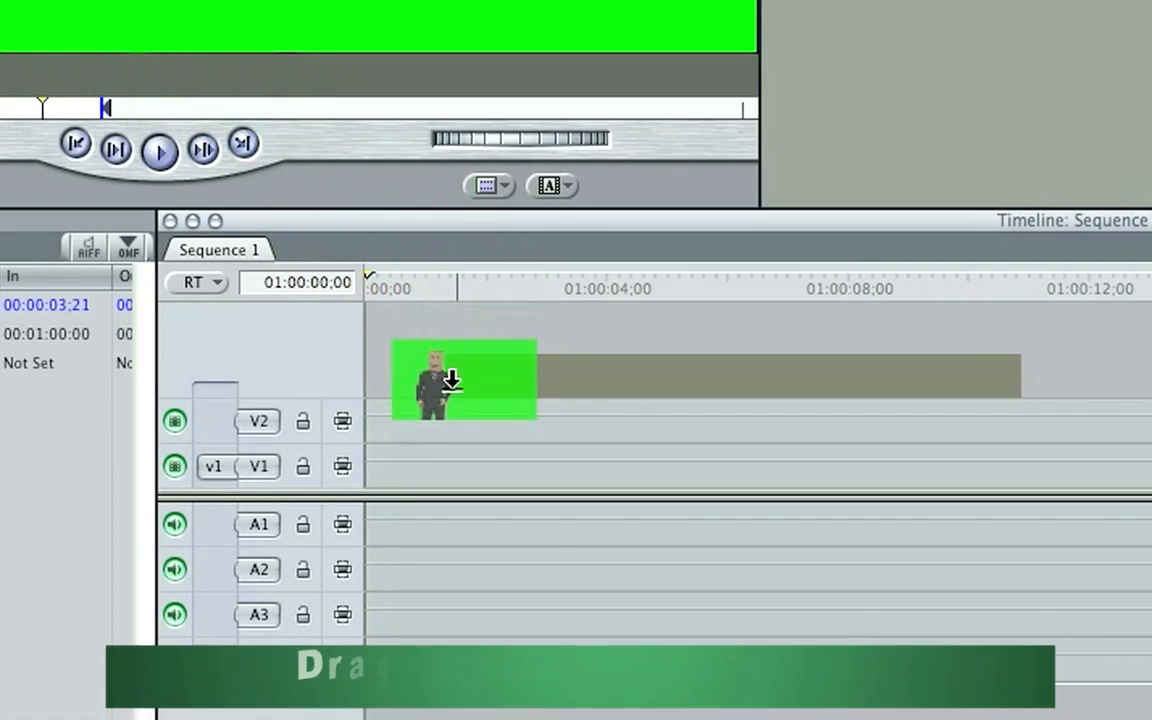
Place the Green Footage clip on track V2 of Sequence 1.
drag(463, 380, 650, 417)
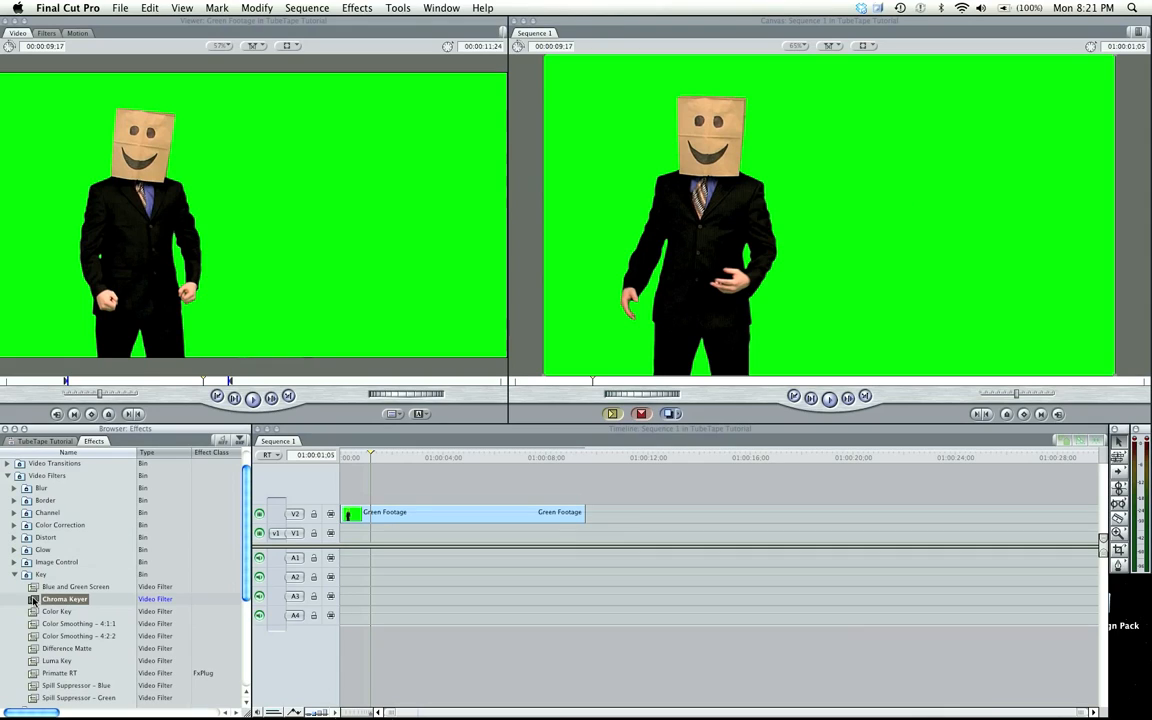
Apply the Key > Chroma Keyer video filter to the Green Footage clip.
drag(64, 598, 360, 516)
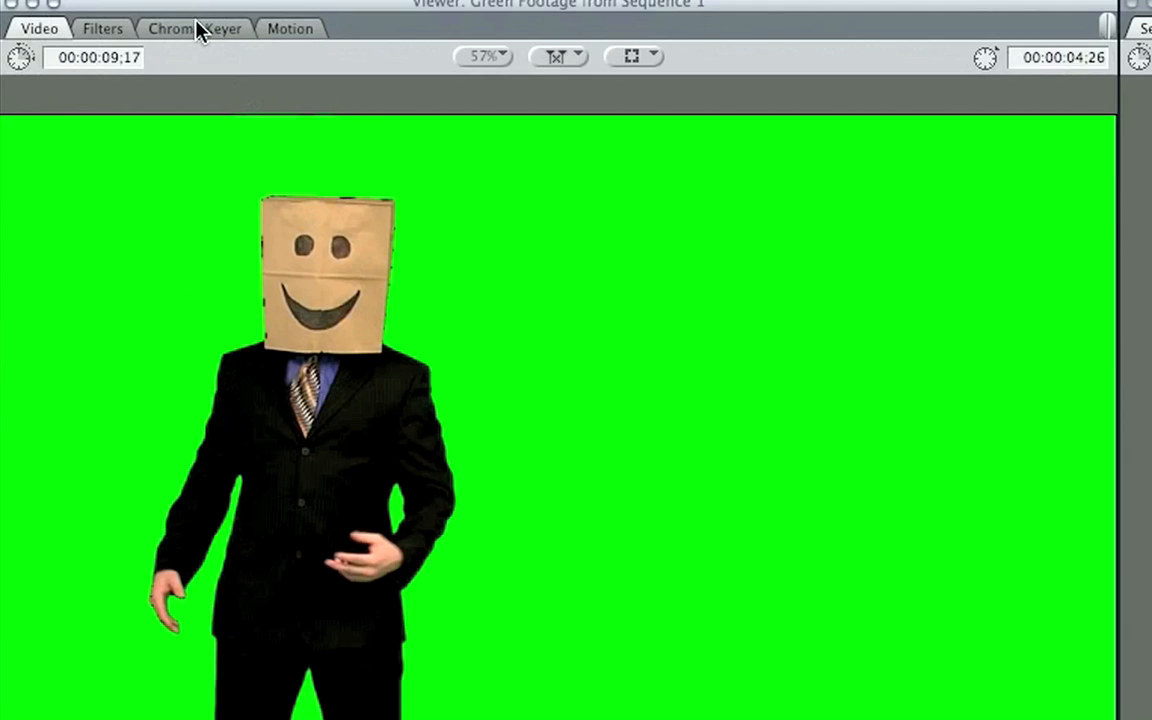
Show the Chroma Keyer controls with their hue, saturation and luma ranges.
click(195, 28)
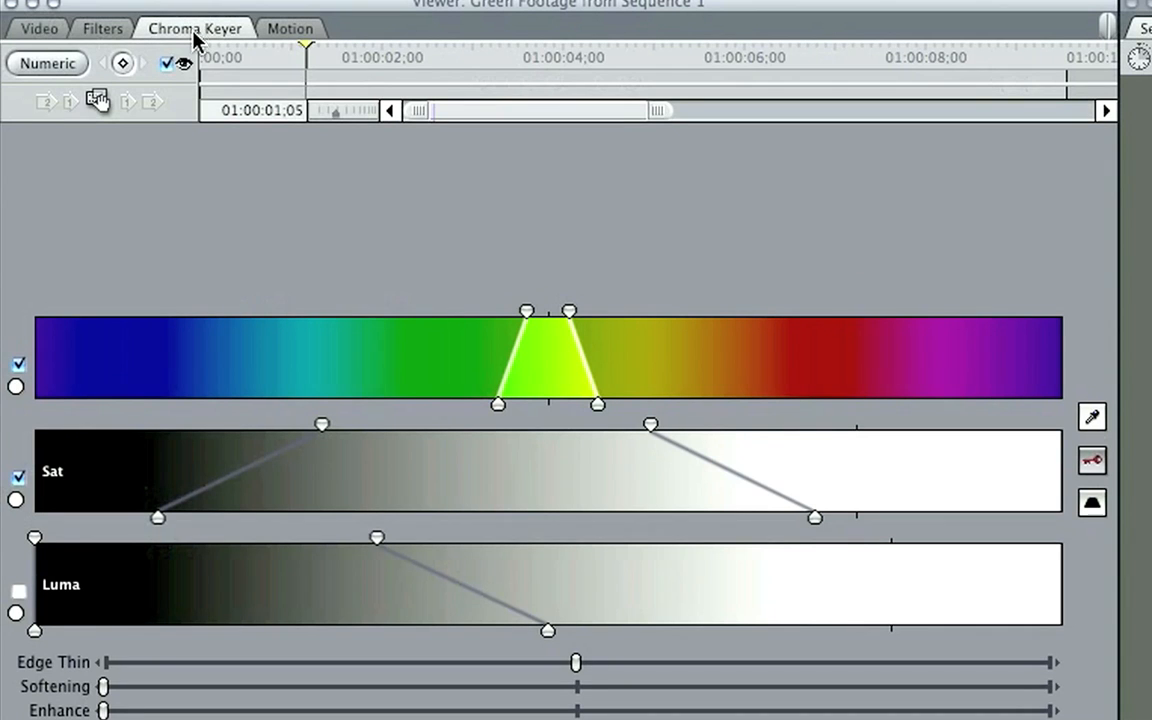
mouse_move(685, 322)
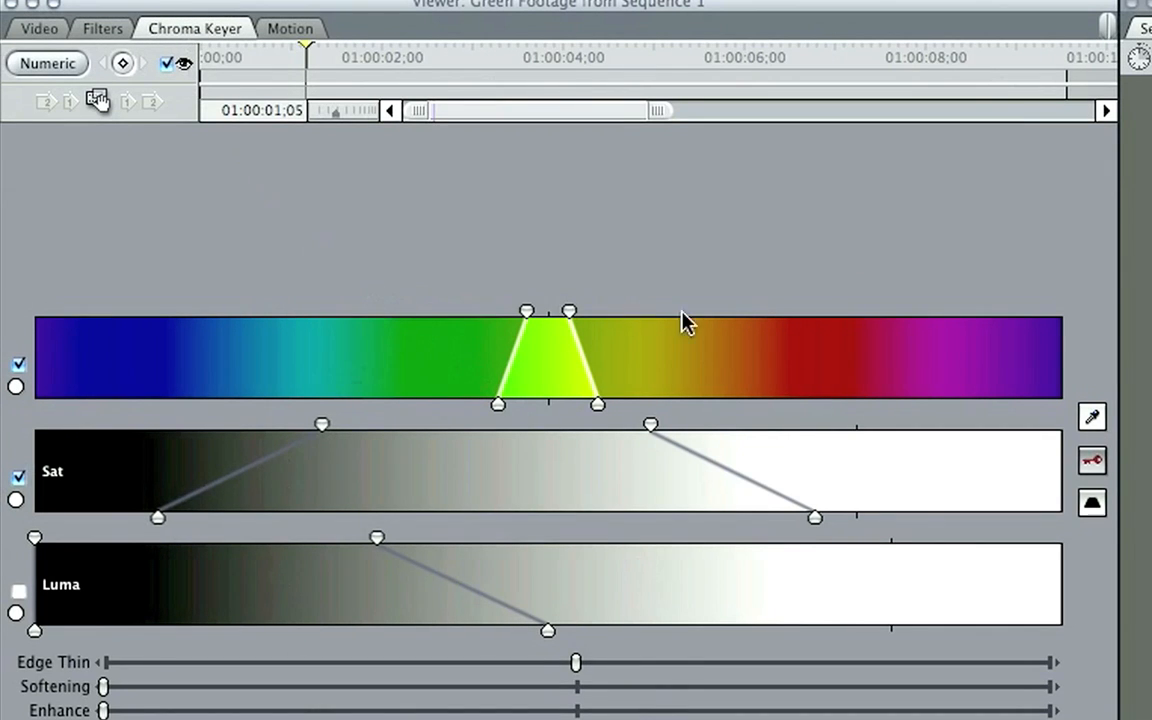
mouse_move(595, 378)
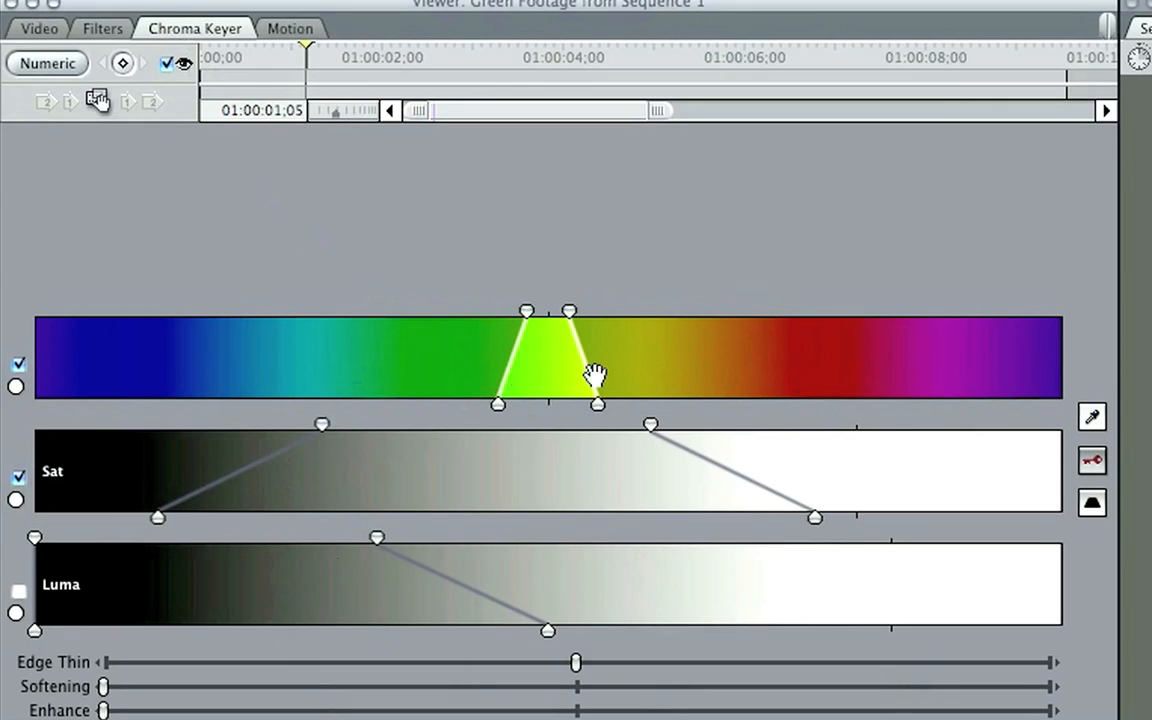
mouse_move(827, 572)
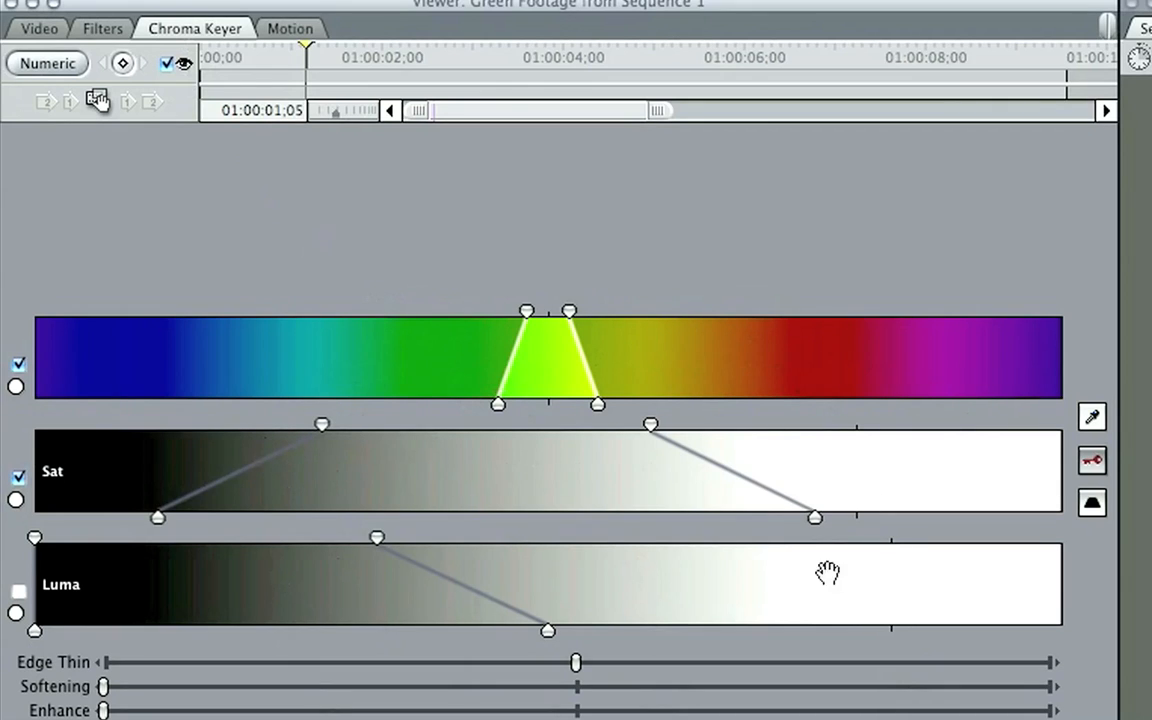
mouse_move(140, 690)
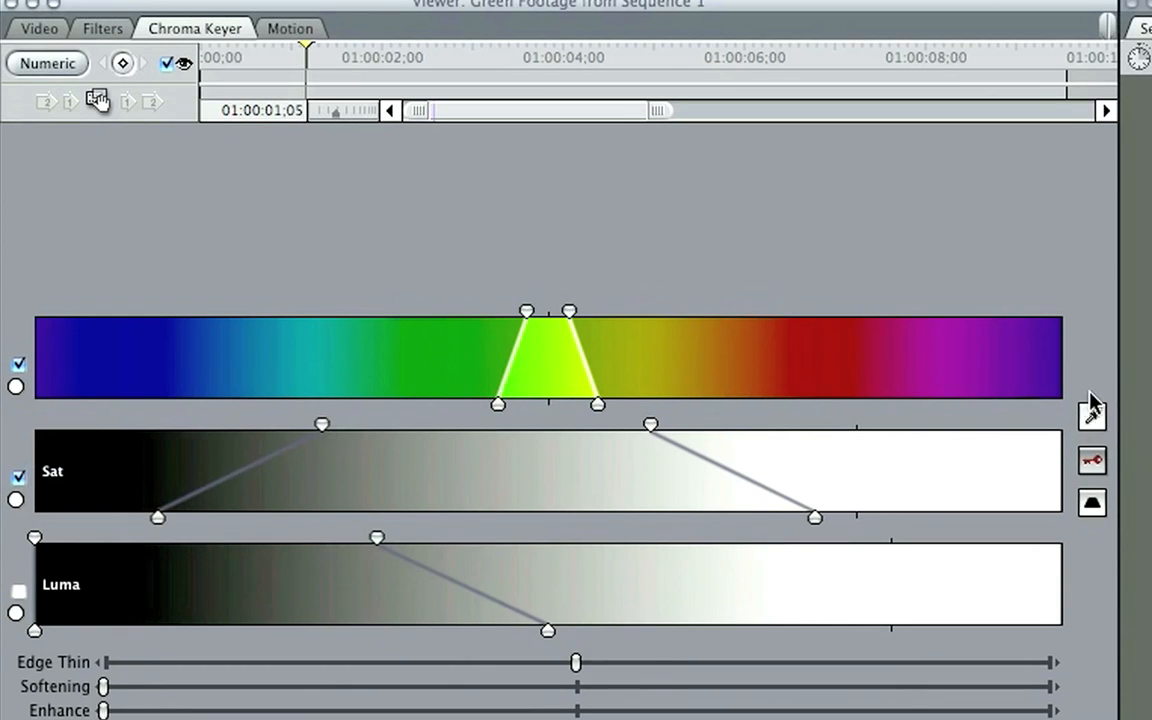
mouse_move(1092, 418)
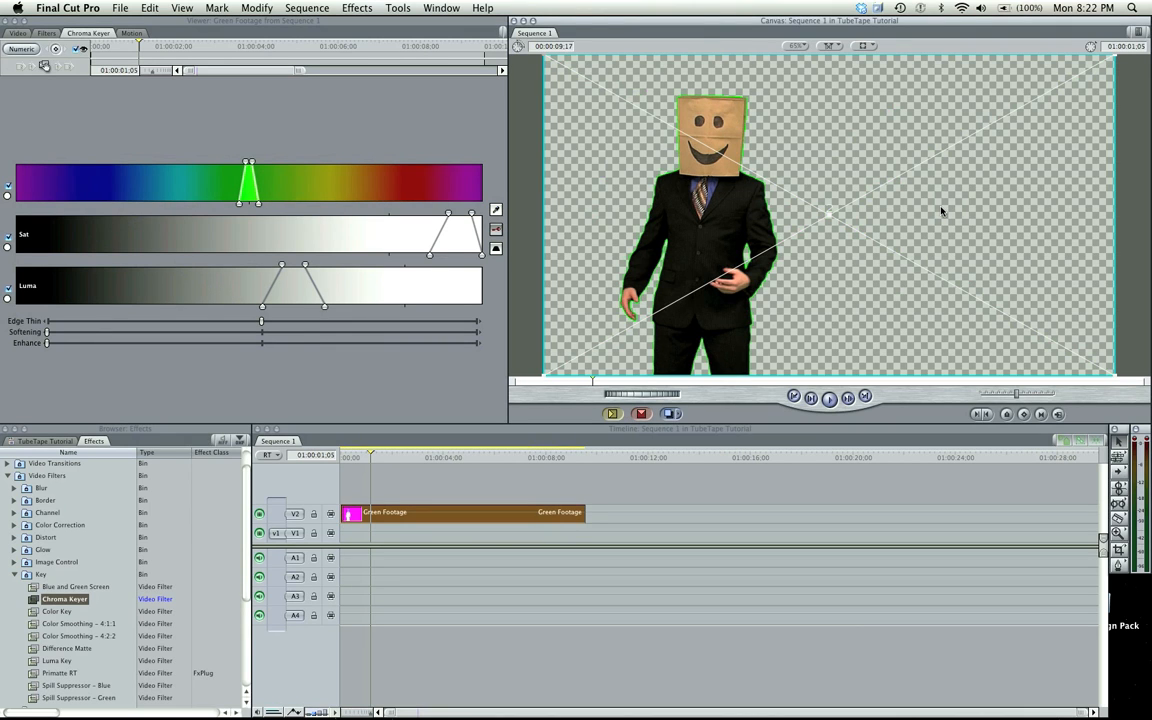
mouse_move(795, 214)
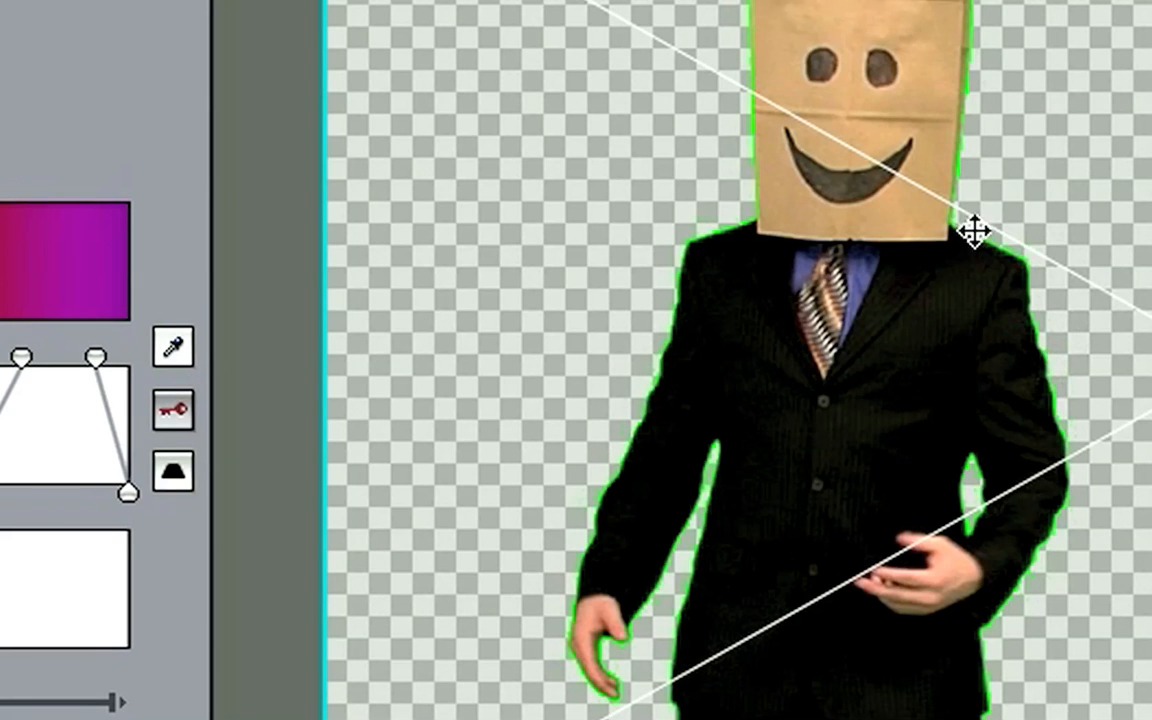
mouse_move(638, 353)
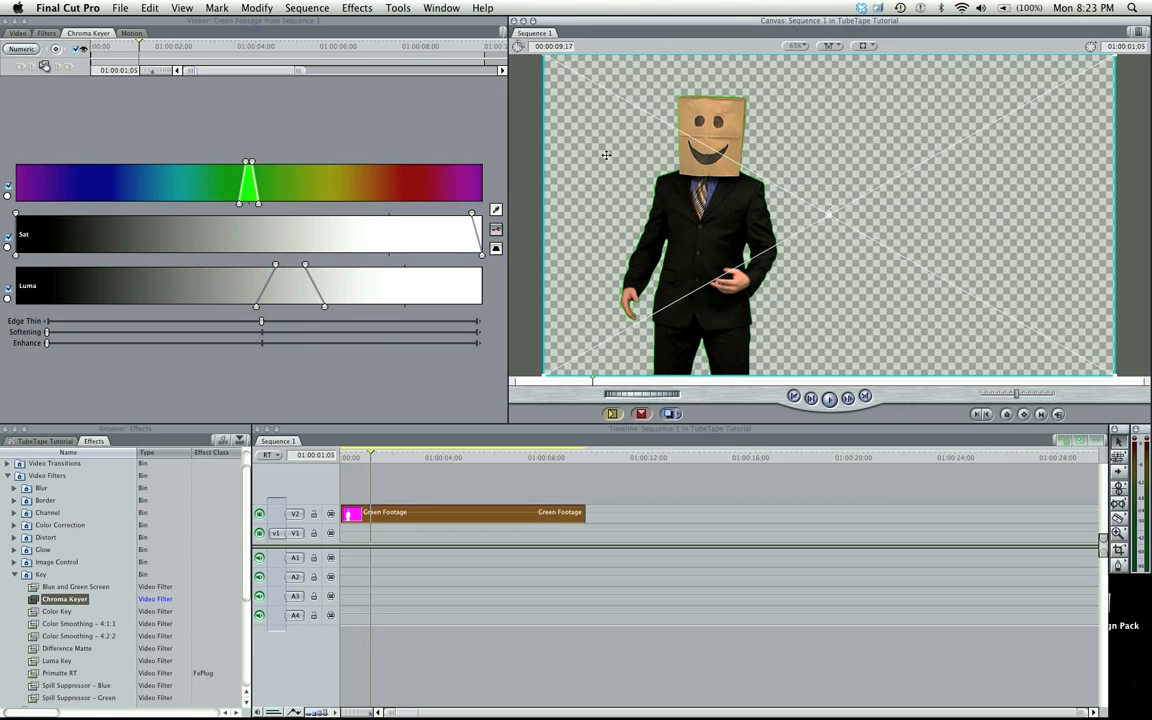
mouse_move(638, 233)
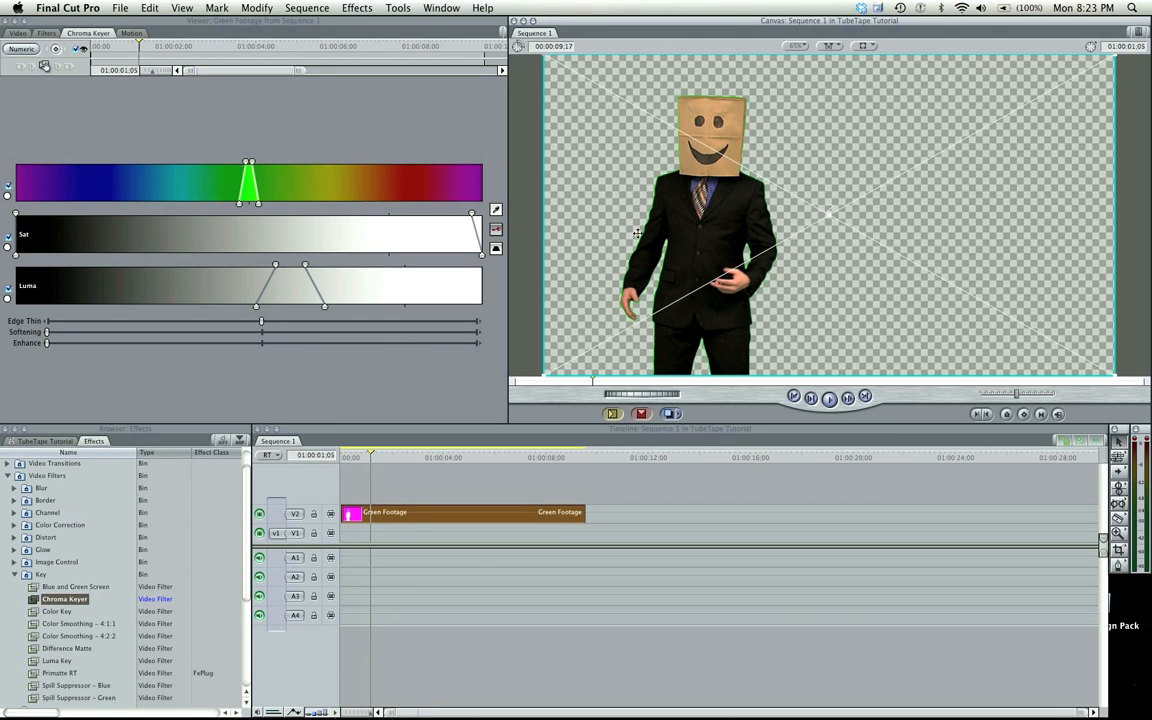
mouse_move(642, 315)
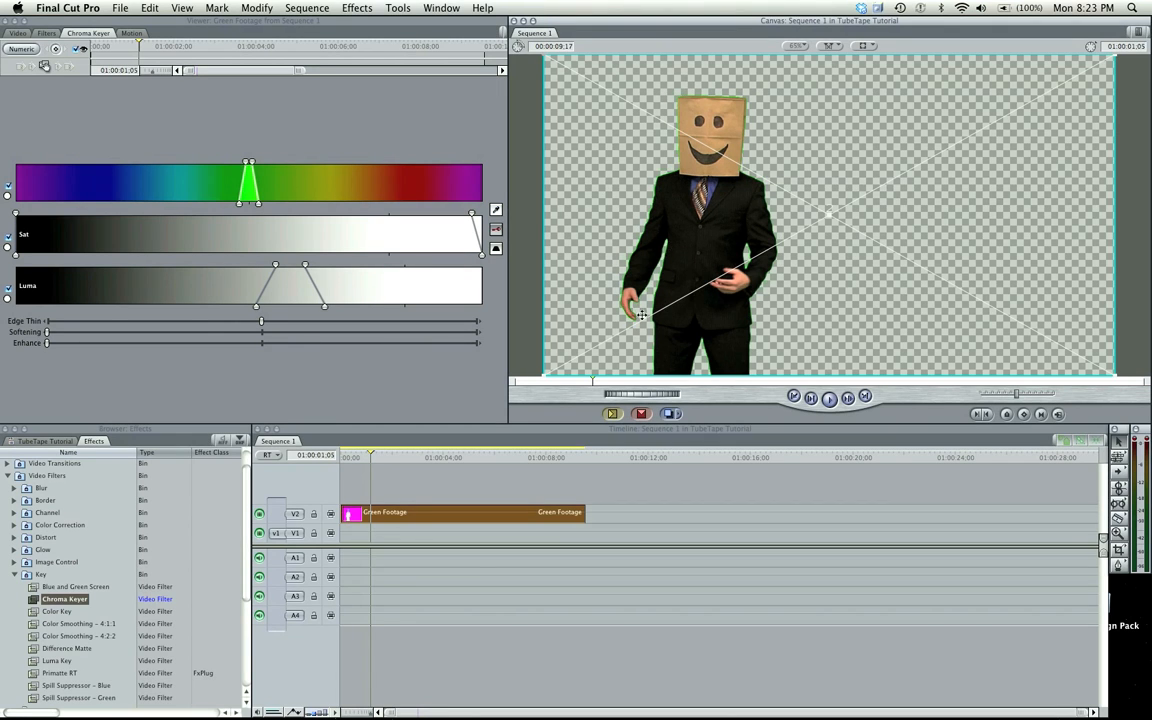
mouse_move(719, 374)
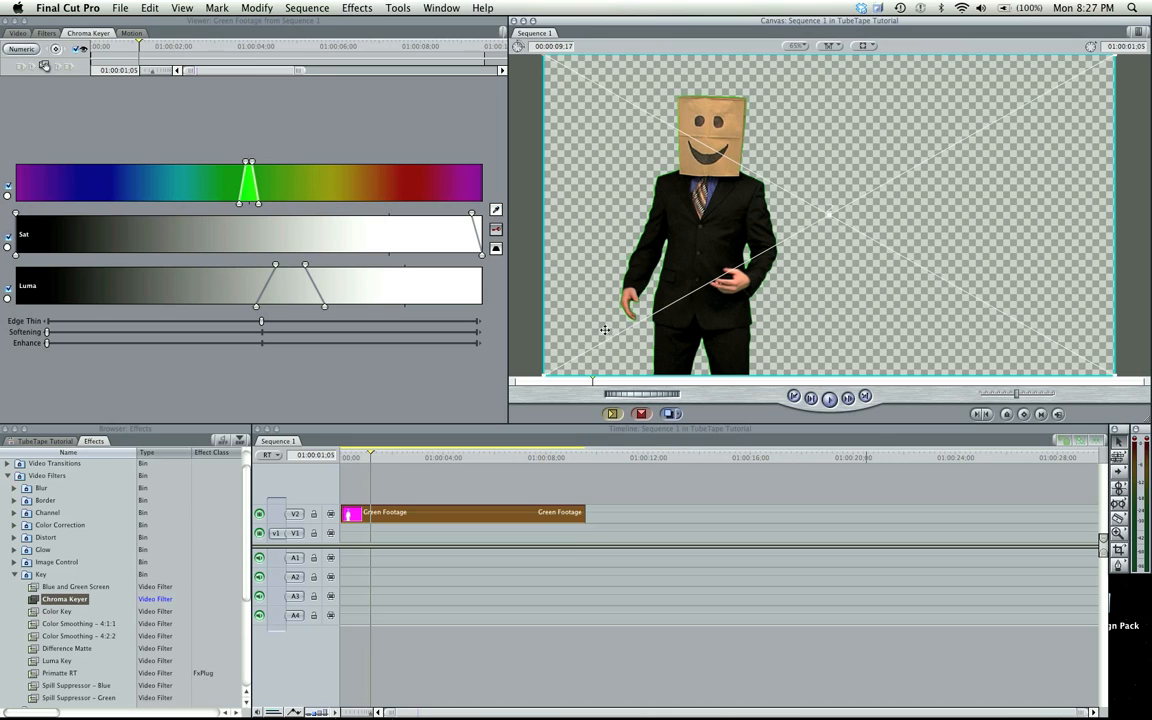
mouse_move(870, 45)
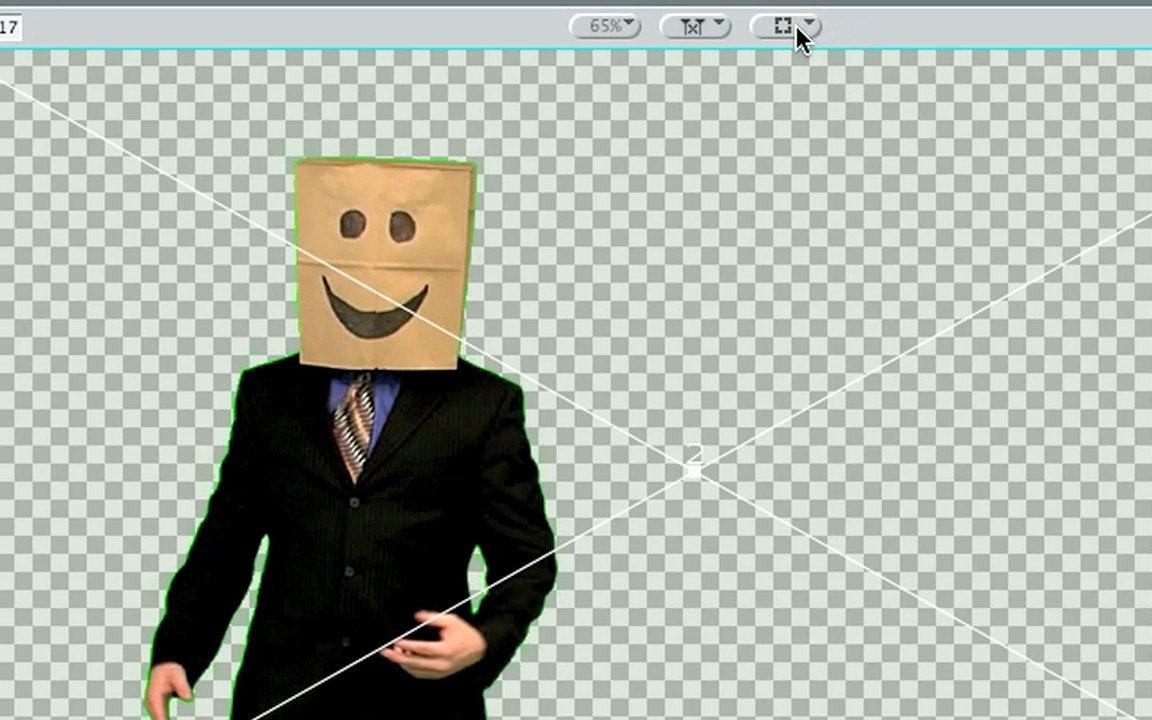
Preview the keyed clip's alpha matte in the Canvas, then return to the colour image.
click(783, 25)
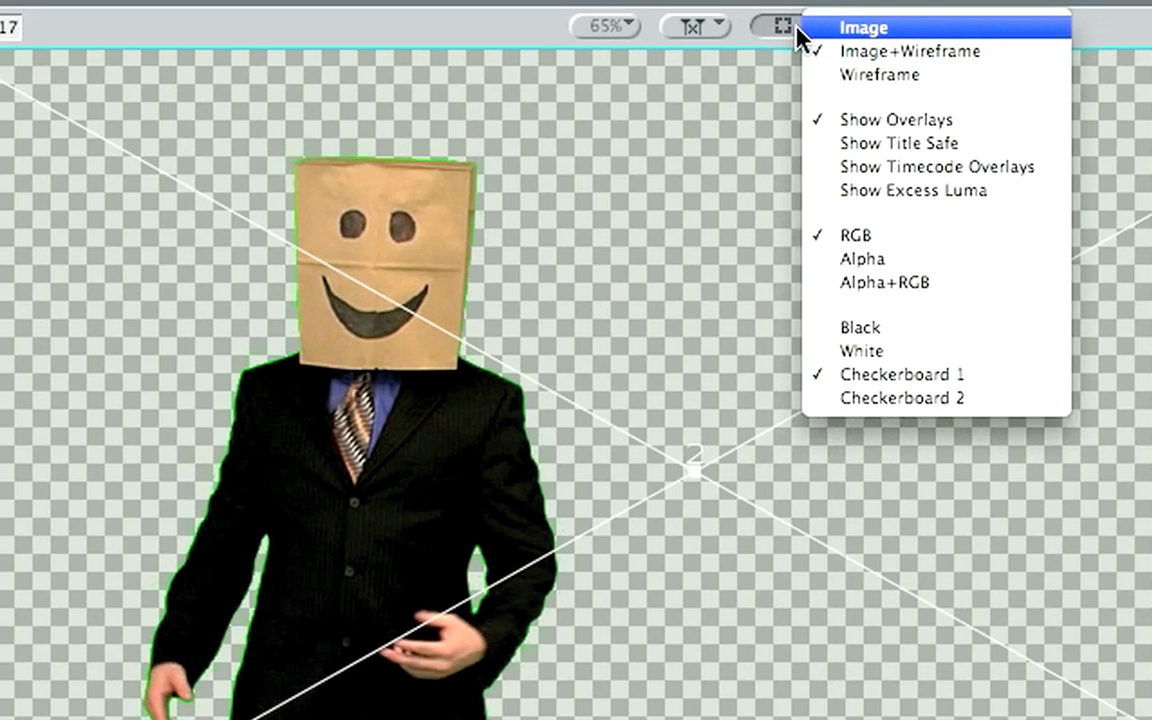
mouse_move(909, 51)
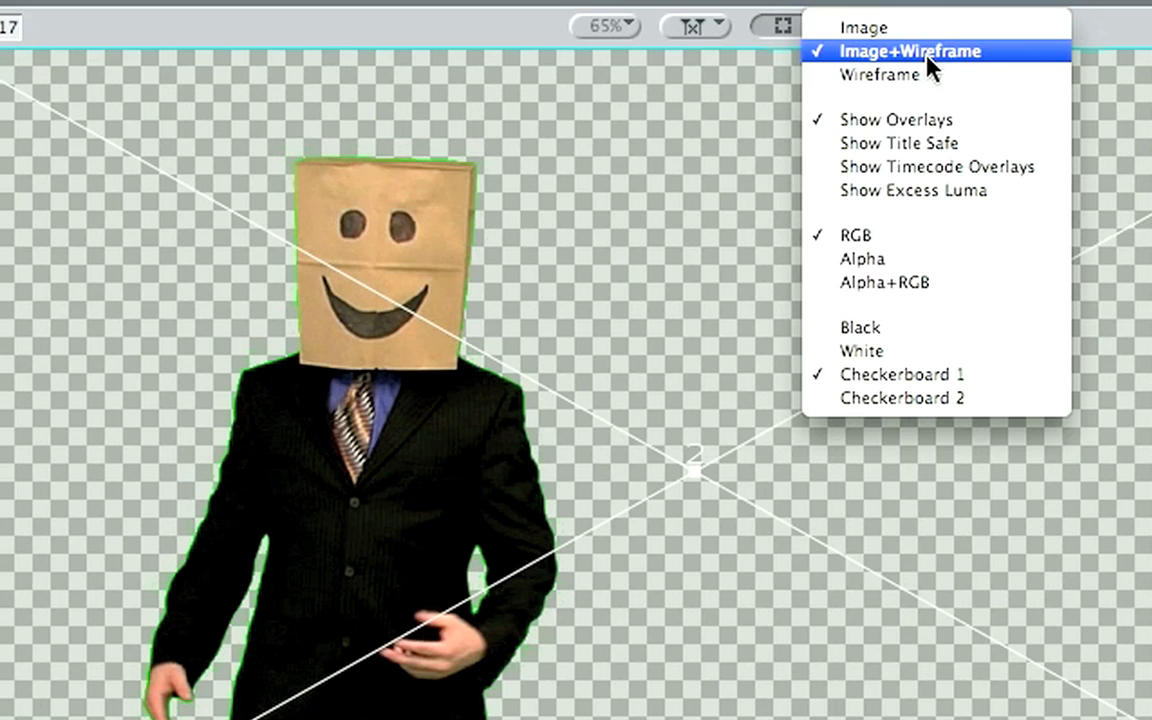
mouse_move(910, 235)
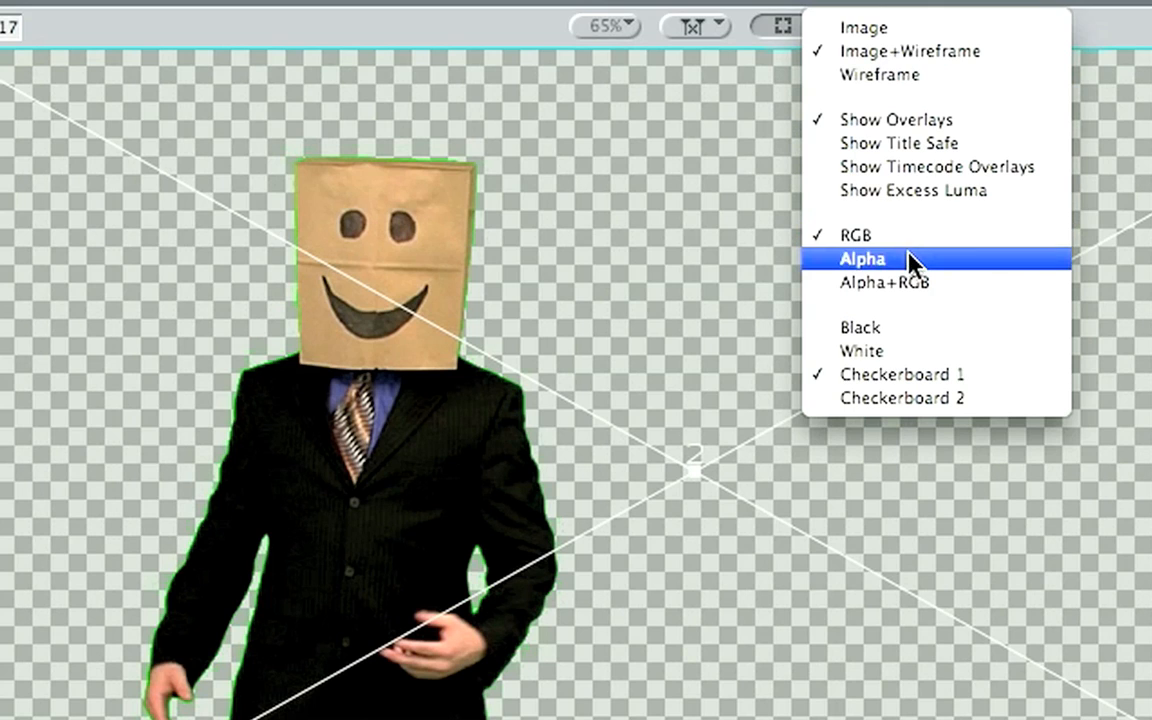
click(862, 259)
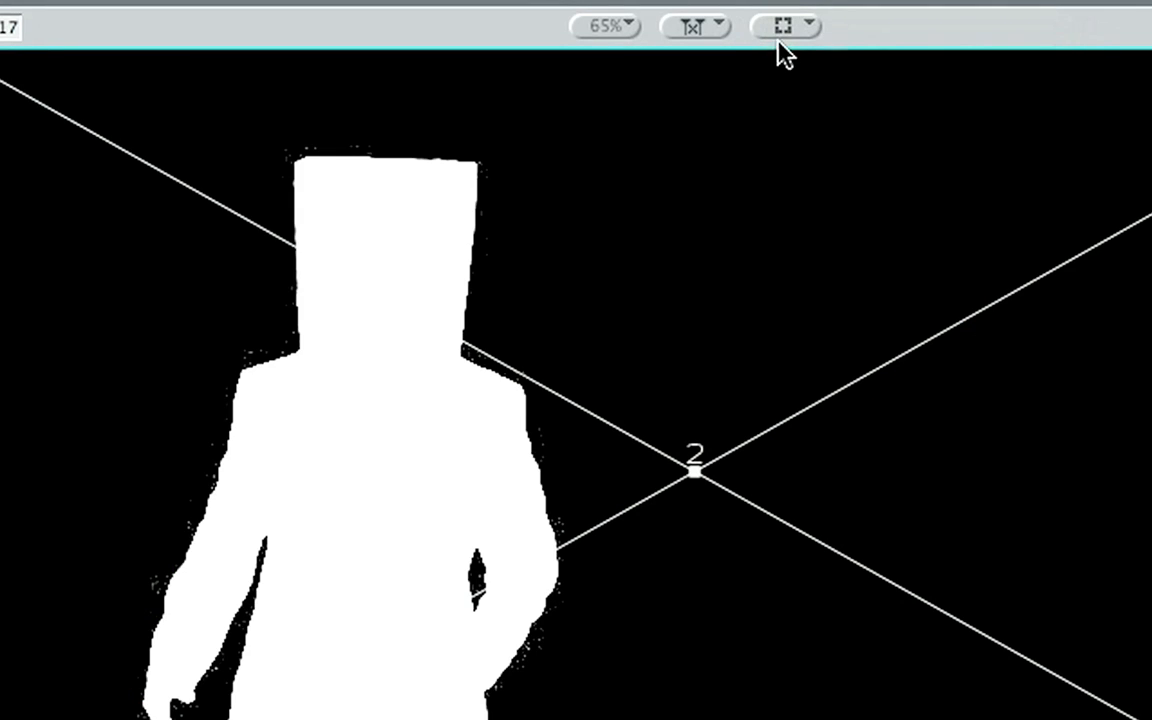
click(788, 25)
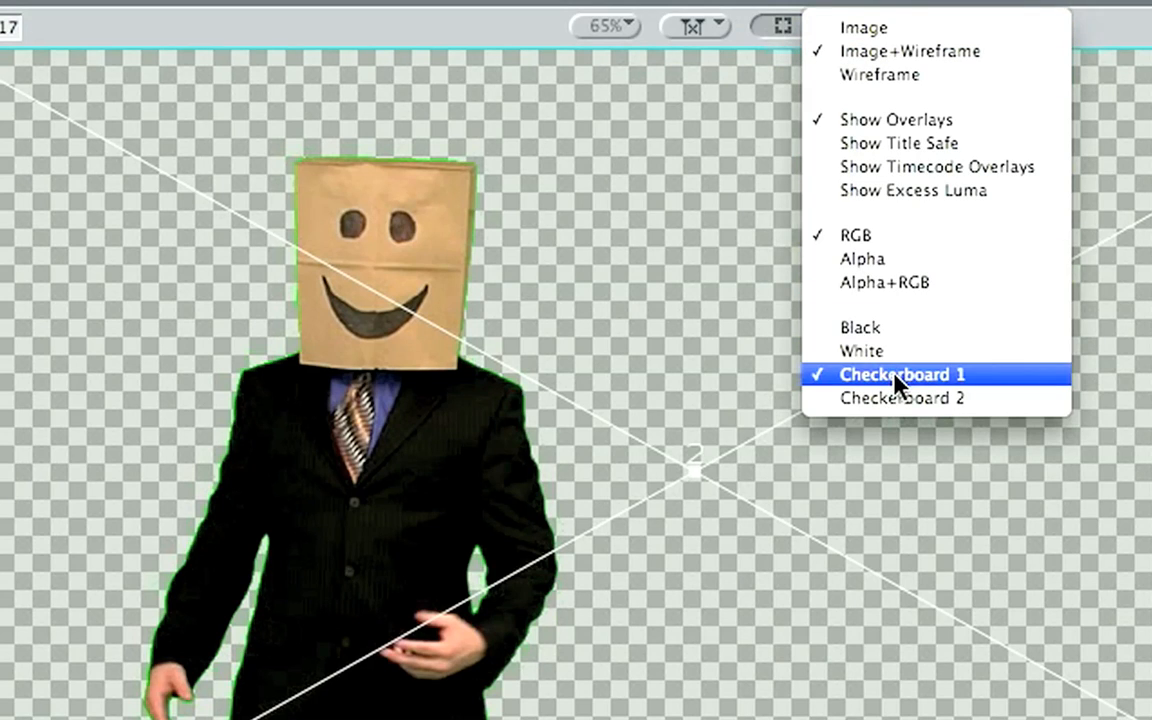
mouse_move(862, 351)
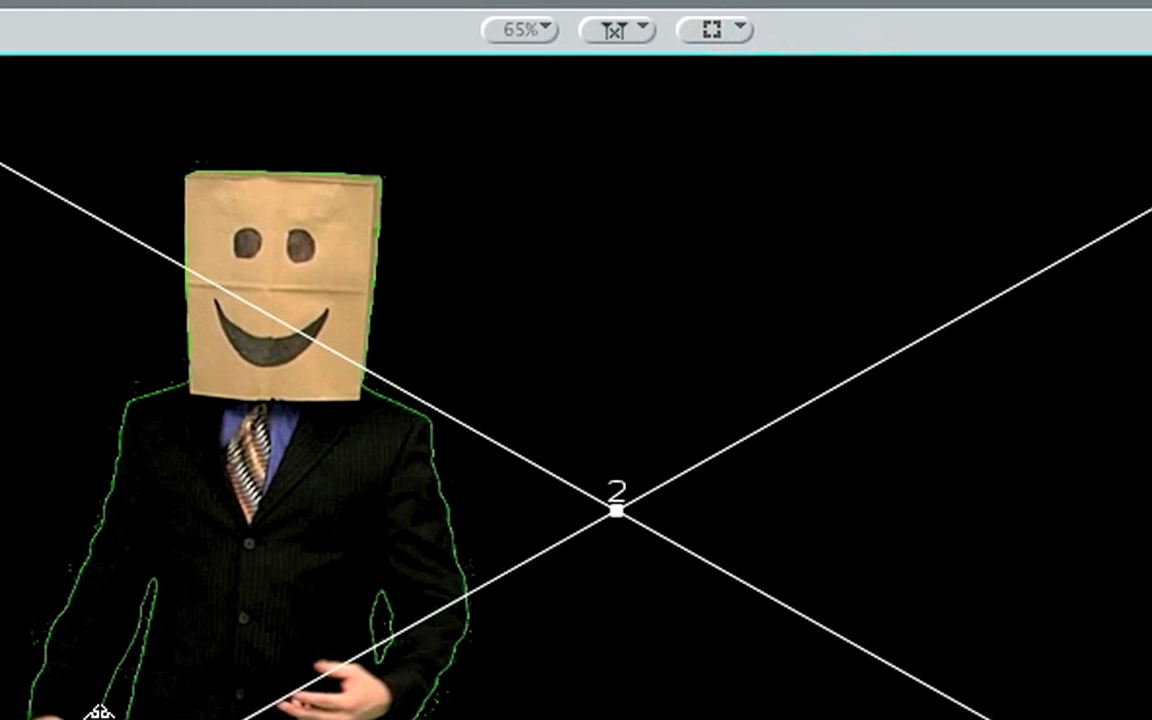
Switch the Canvas background to white, then to solid black.
click(712, 29)
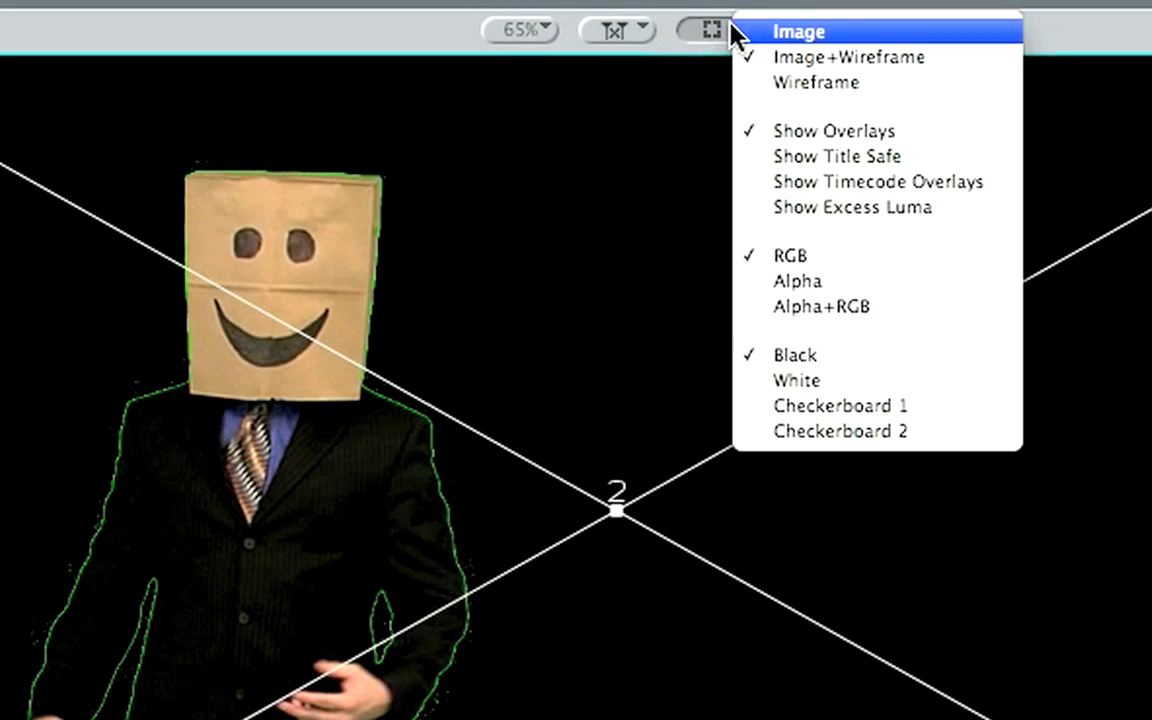
mouse_move(850, 380)
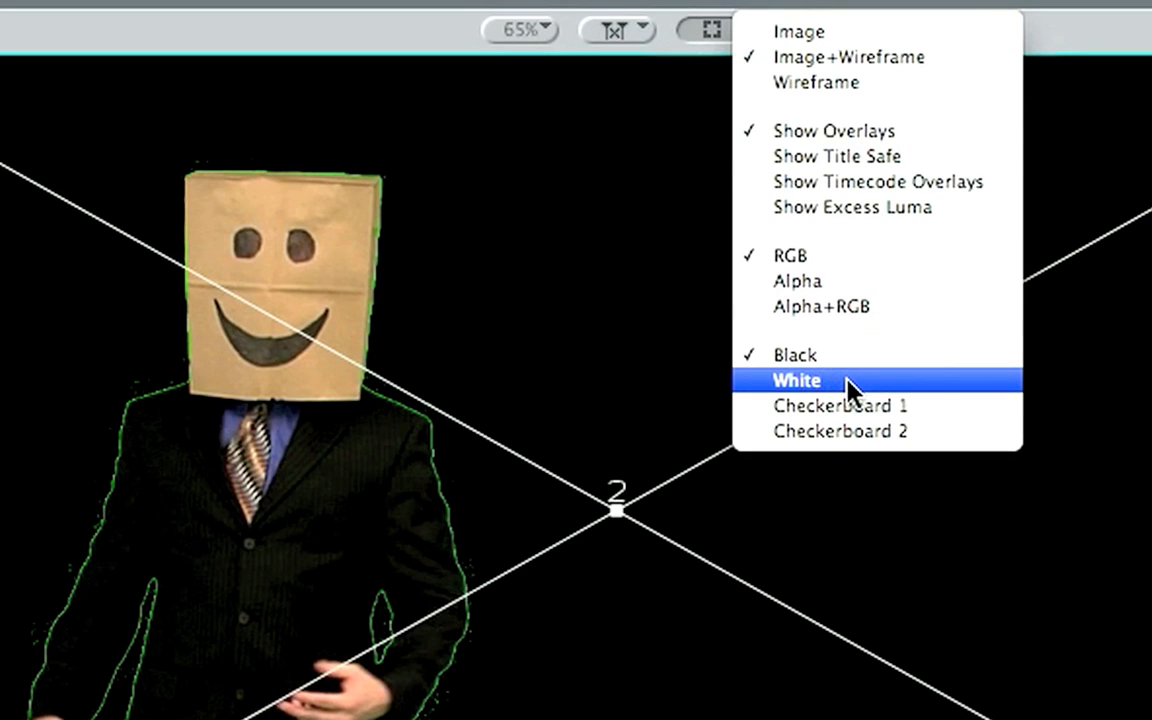
click(796, 380)
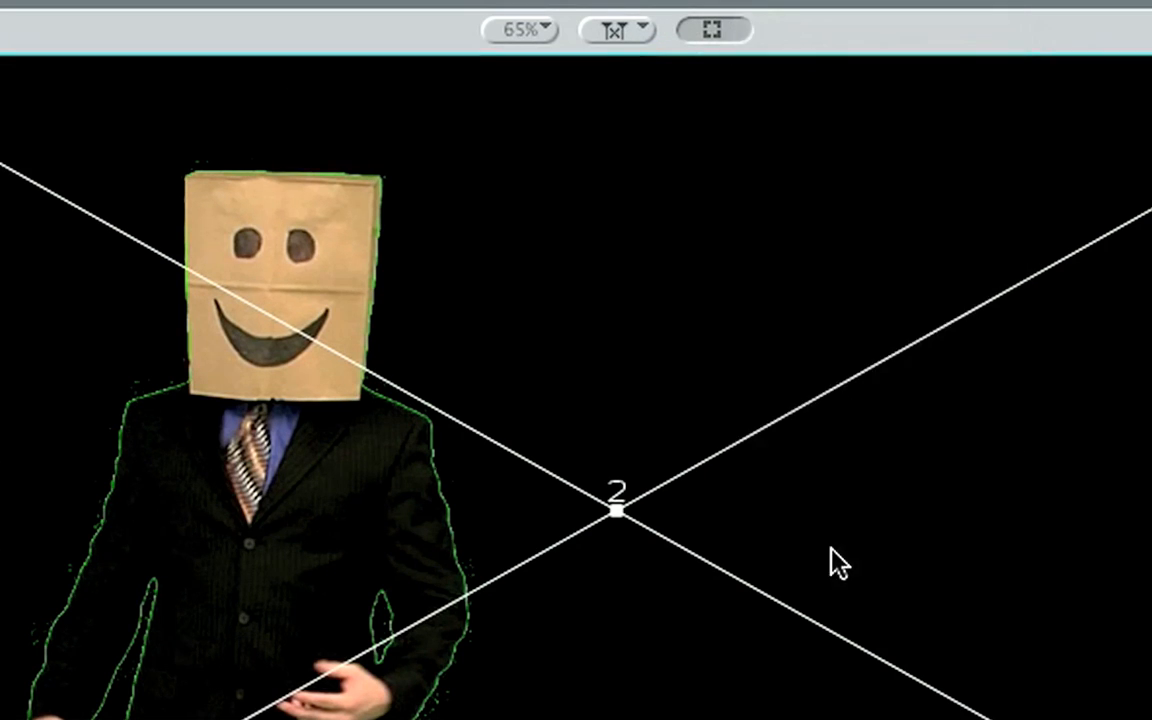
click(708, 29)
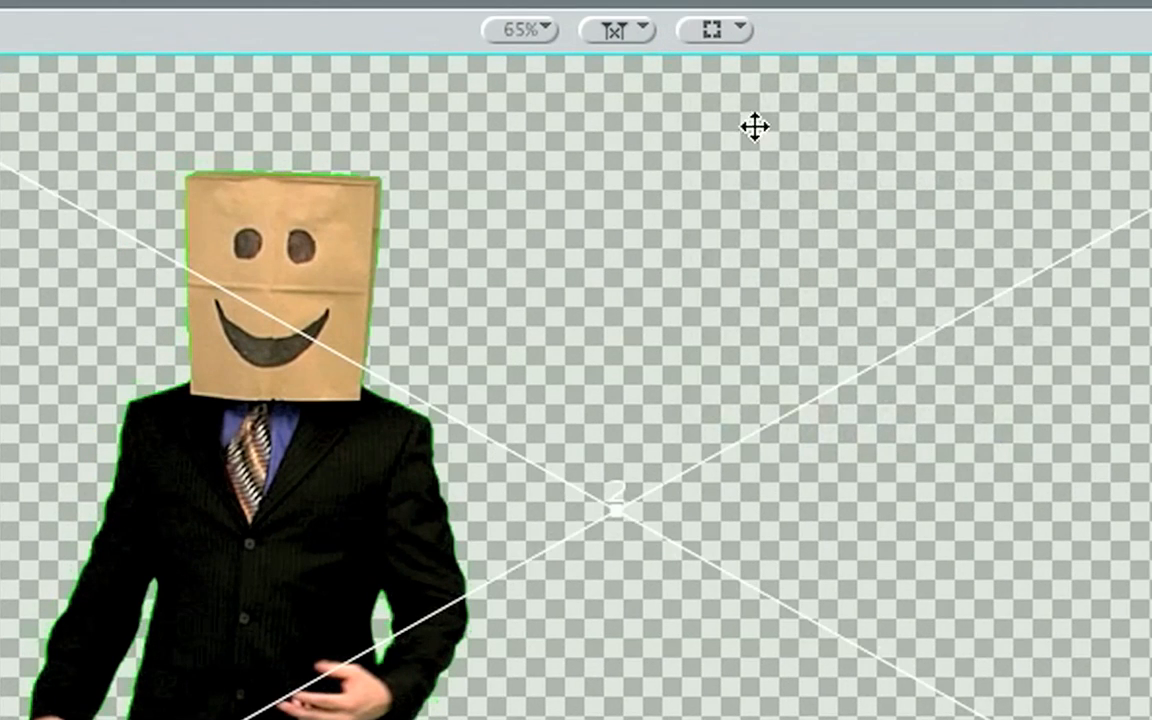
click(713, 29)
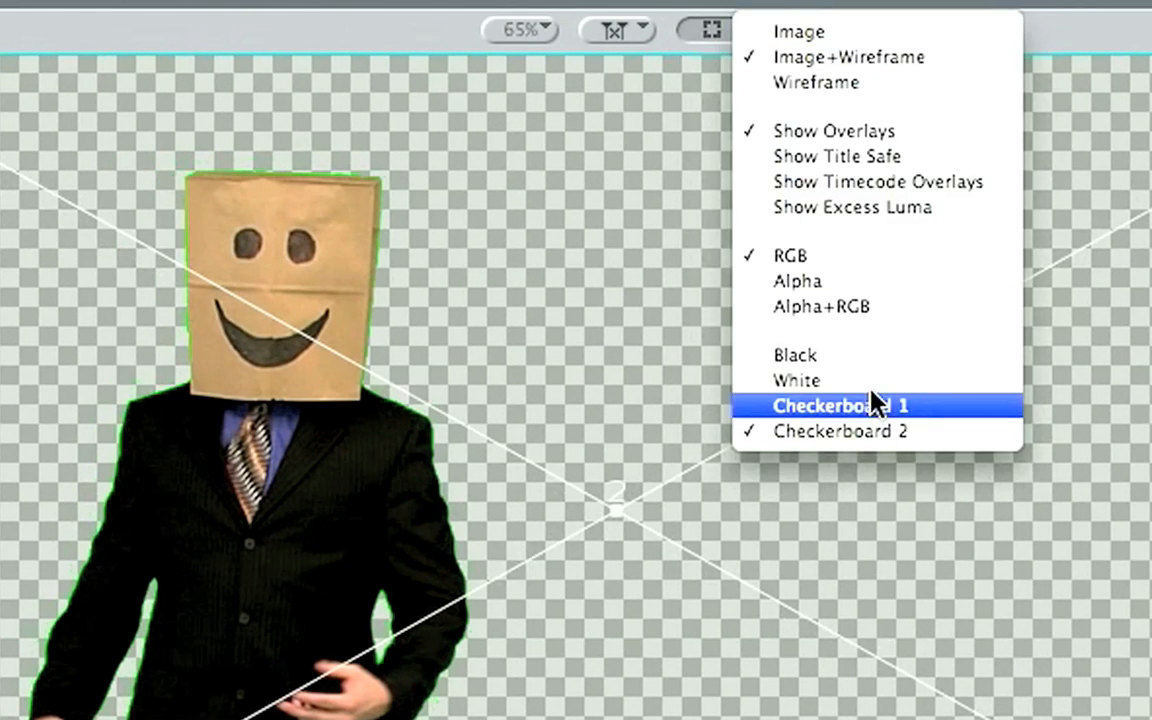
click(797, 380)
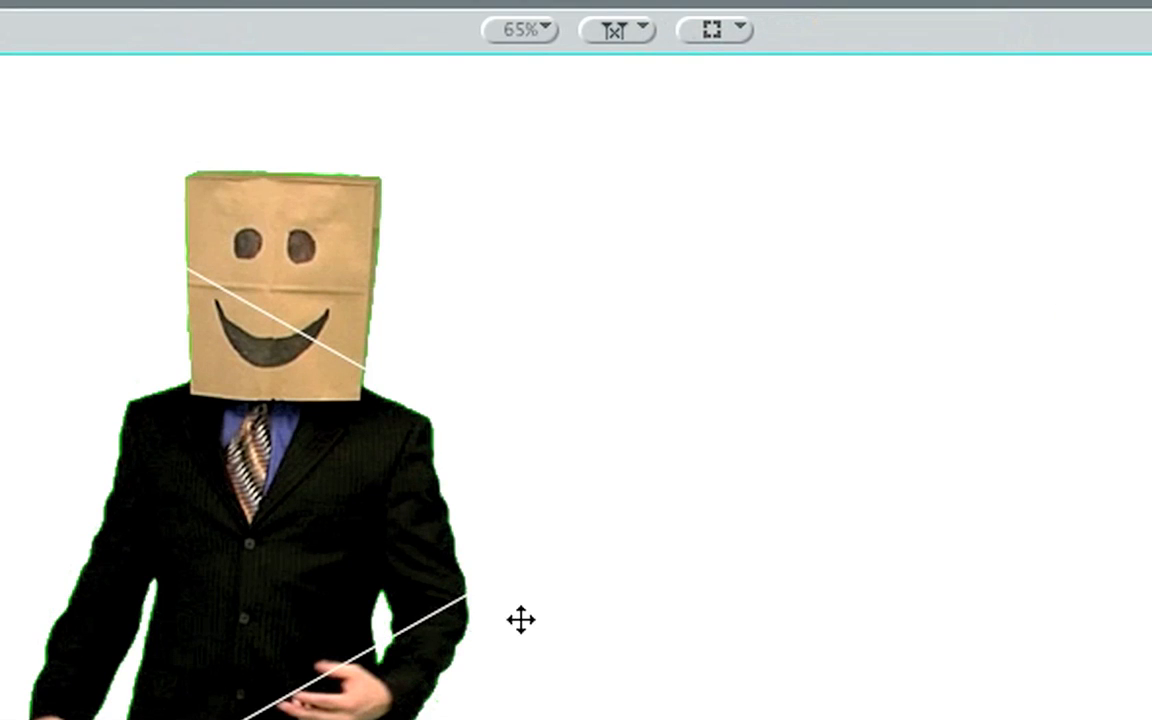
mouse_move(160, 390)
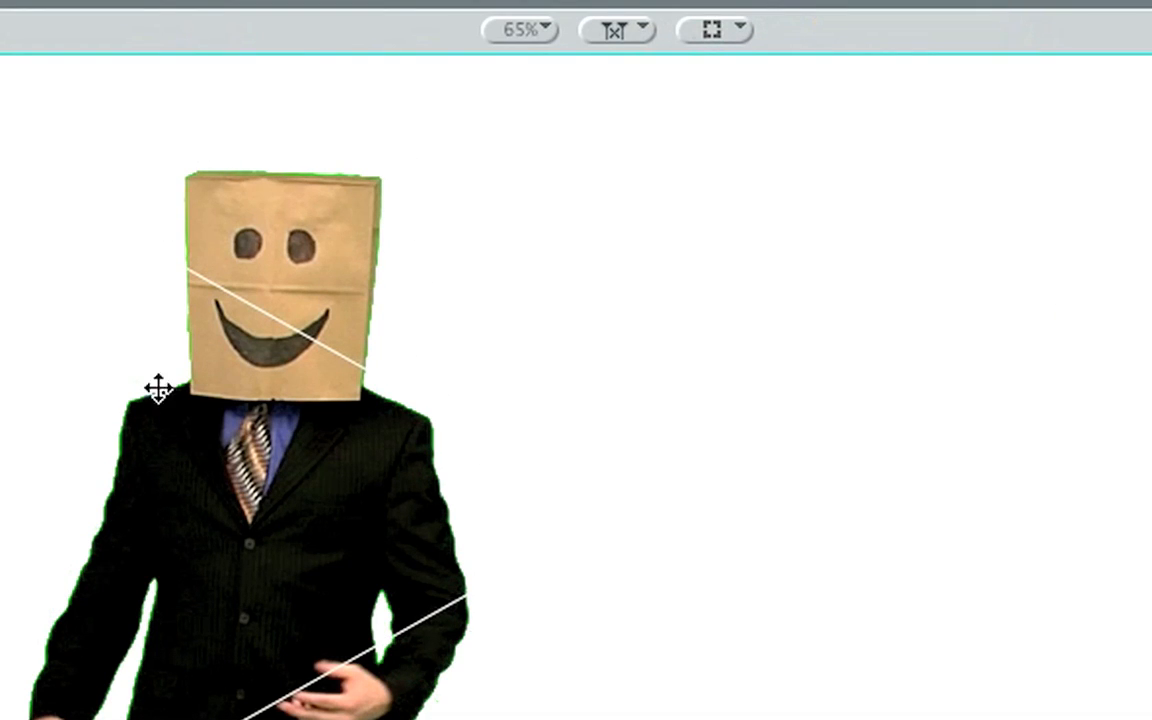
click(710, 29)
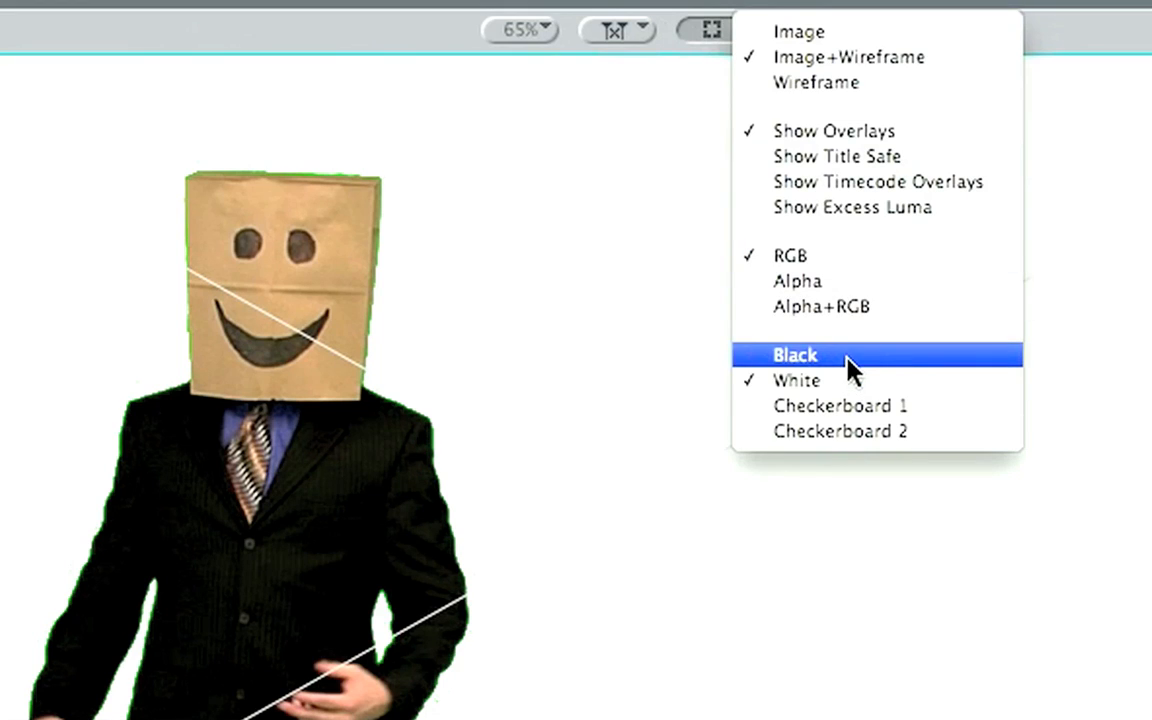
click(795, 355)
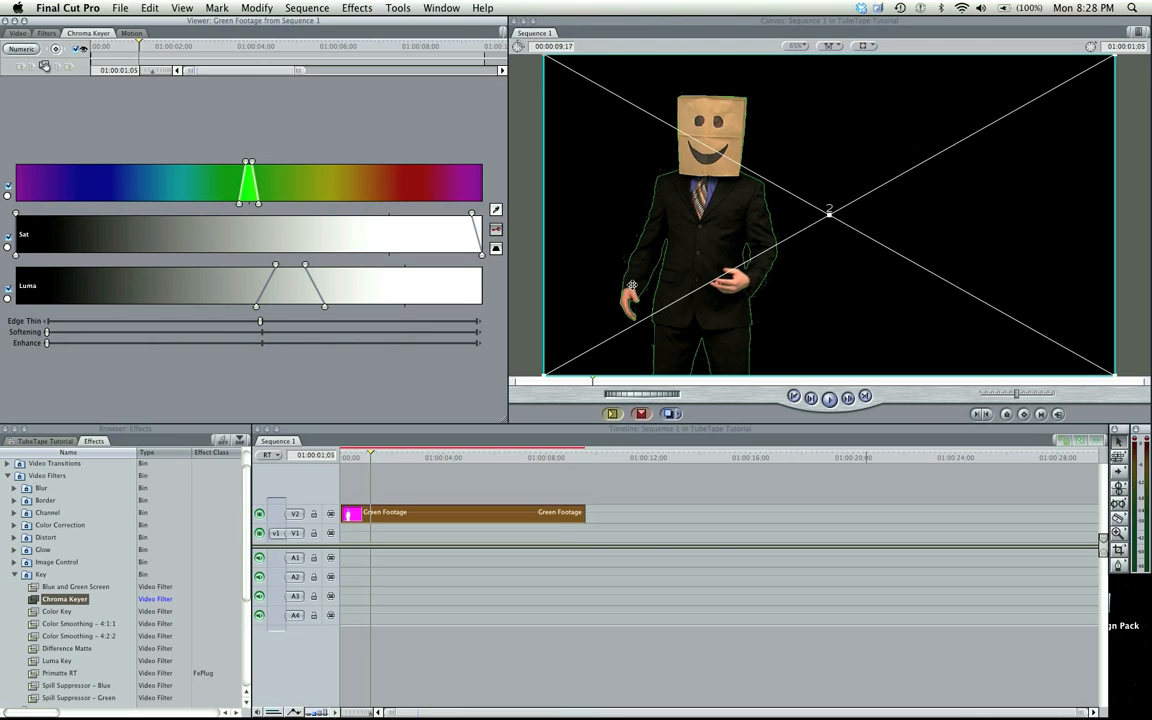
mouse_move(573, 233)
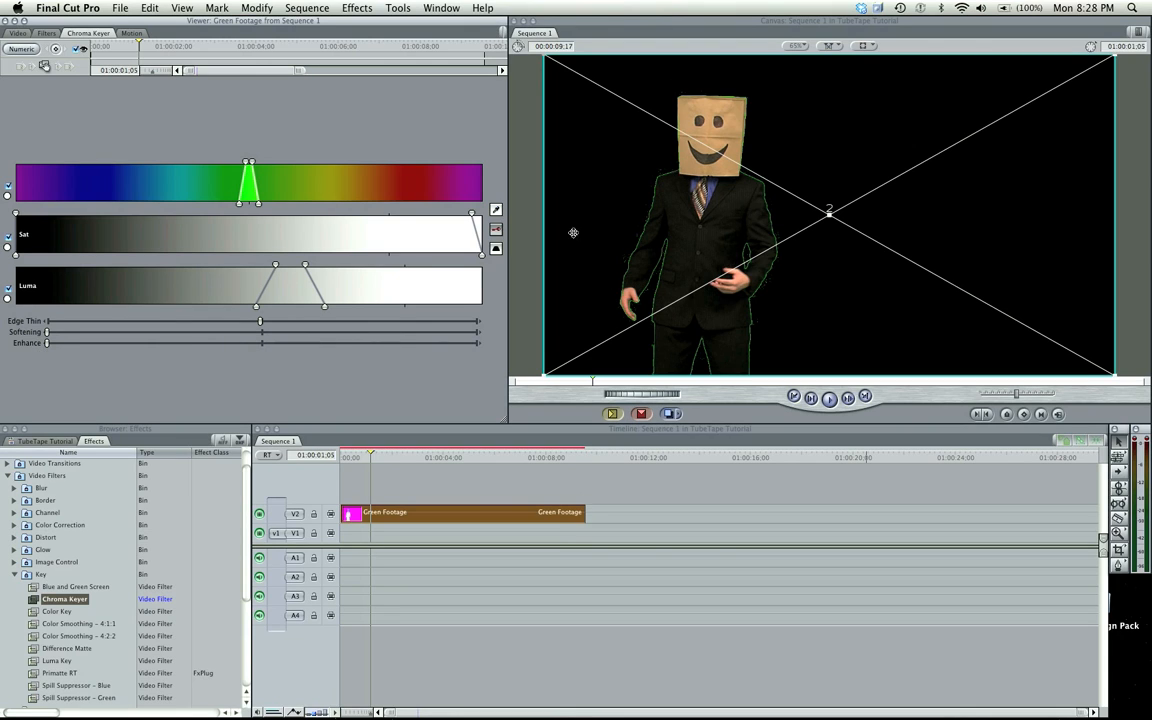
Test Enhance and Softening, return both to zero, and widen the keyed green hue range.
drag(262, 343, 75, 343)
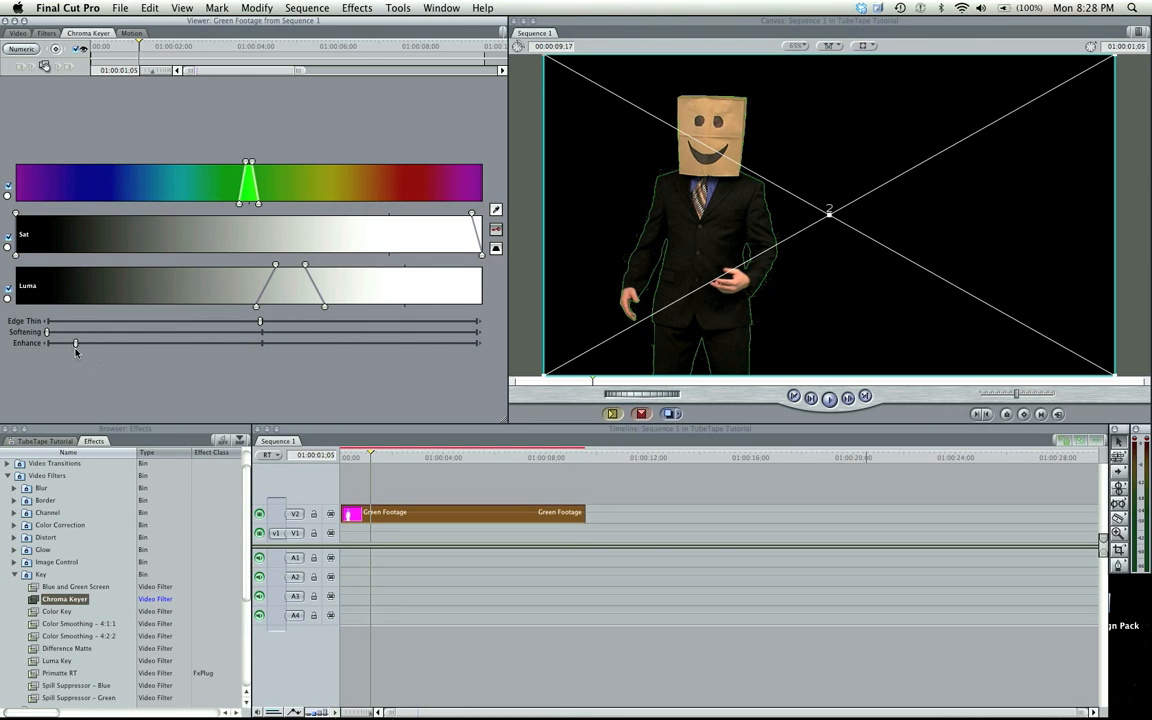
drag(75, 343, 45, 343)
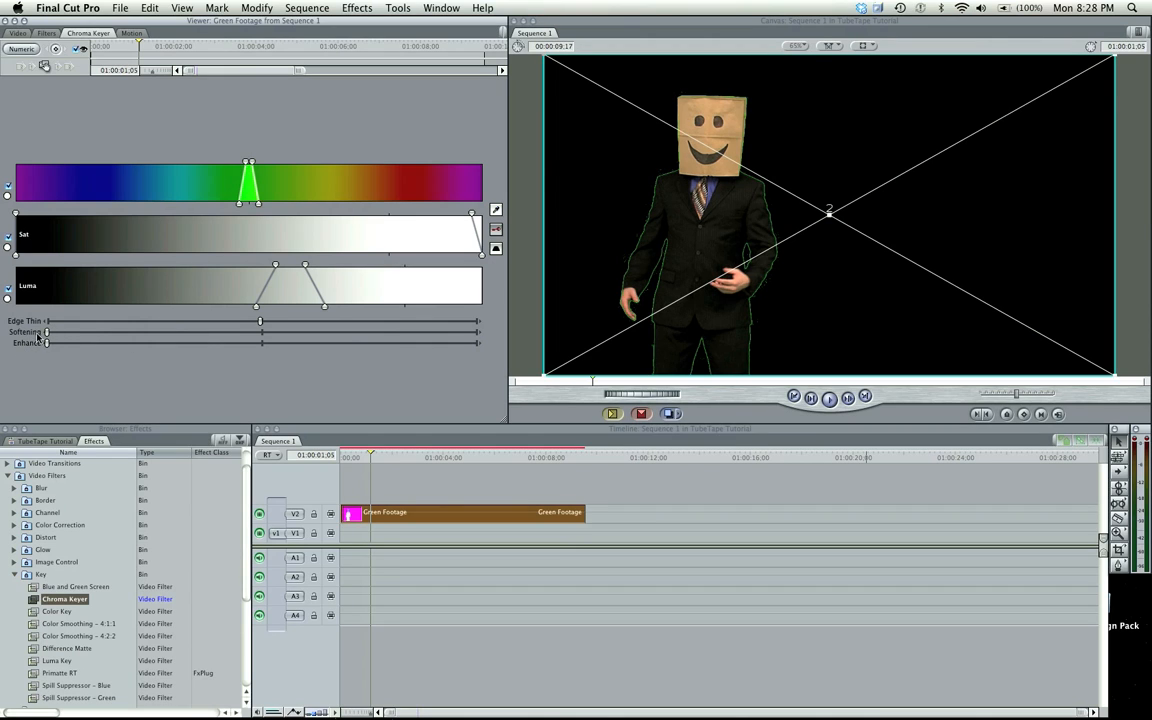
drag(45, 331, 140, 331)
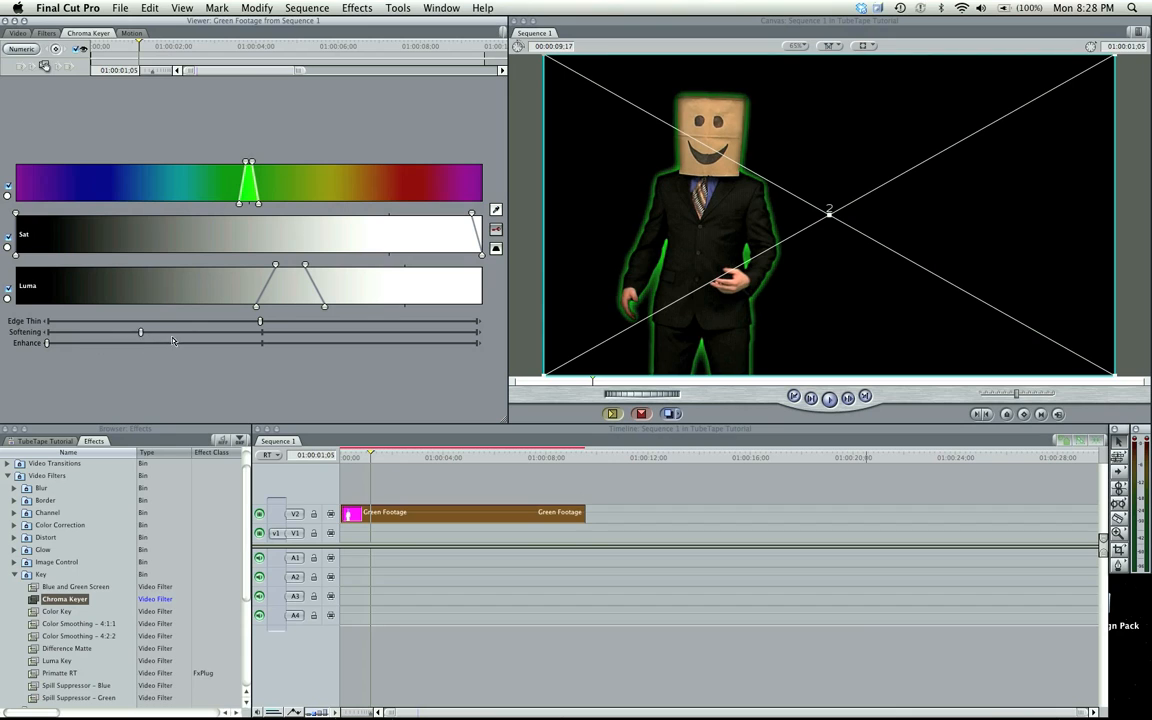
drag(140, 331, 420, 331)
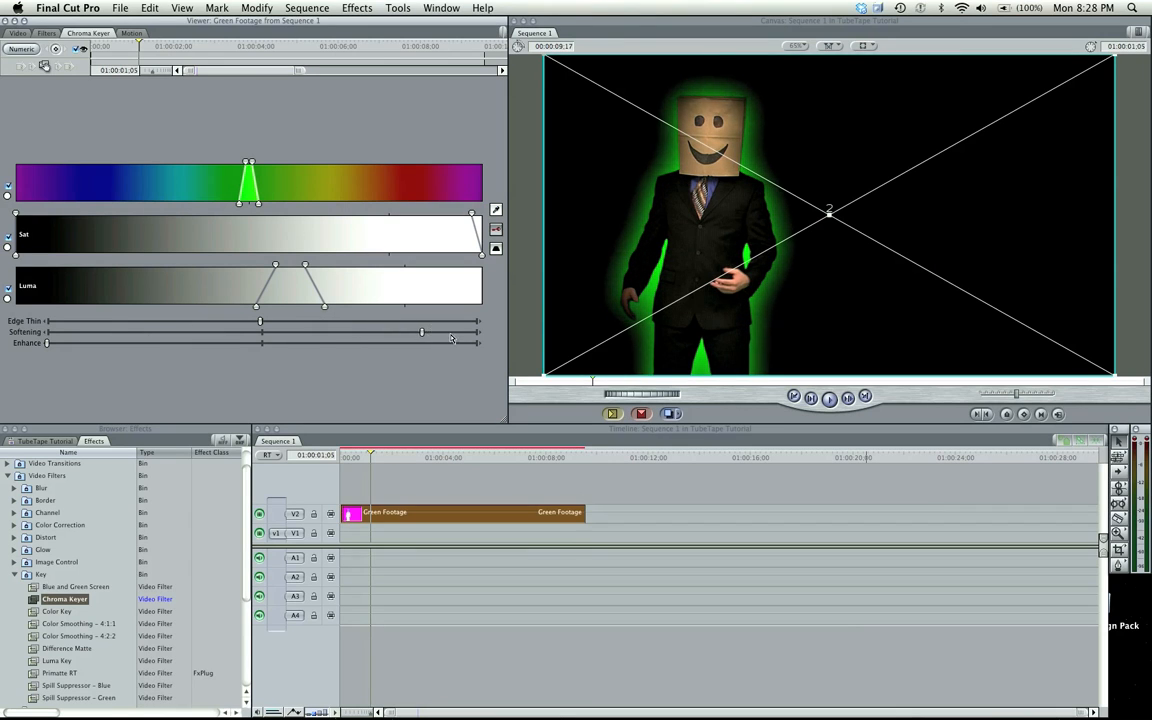
drag(421, 331, 134, 331)
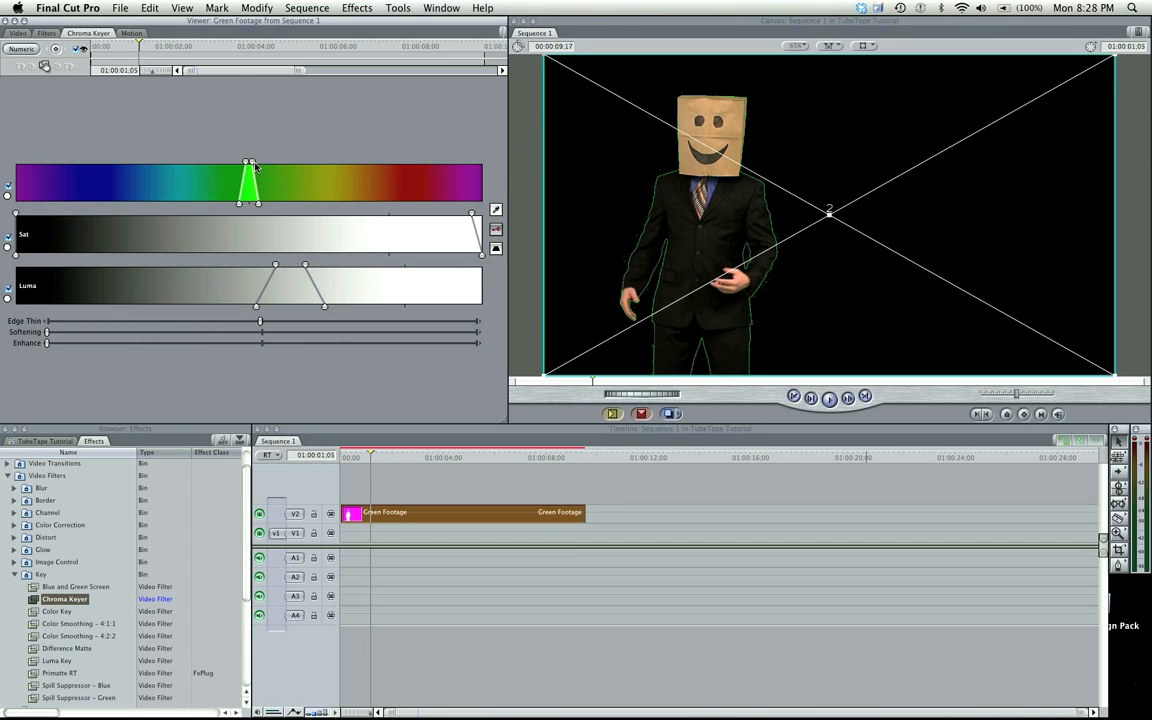
drag(249, 166, 231, 166)
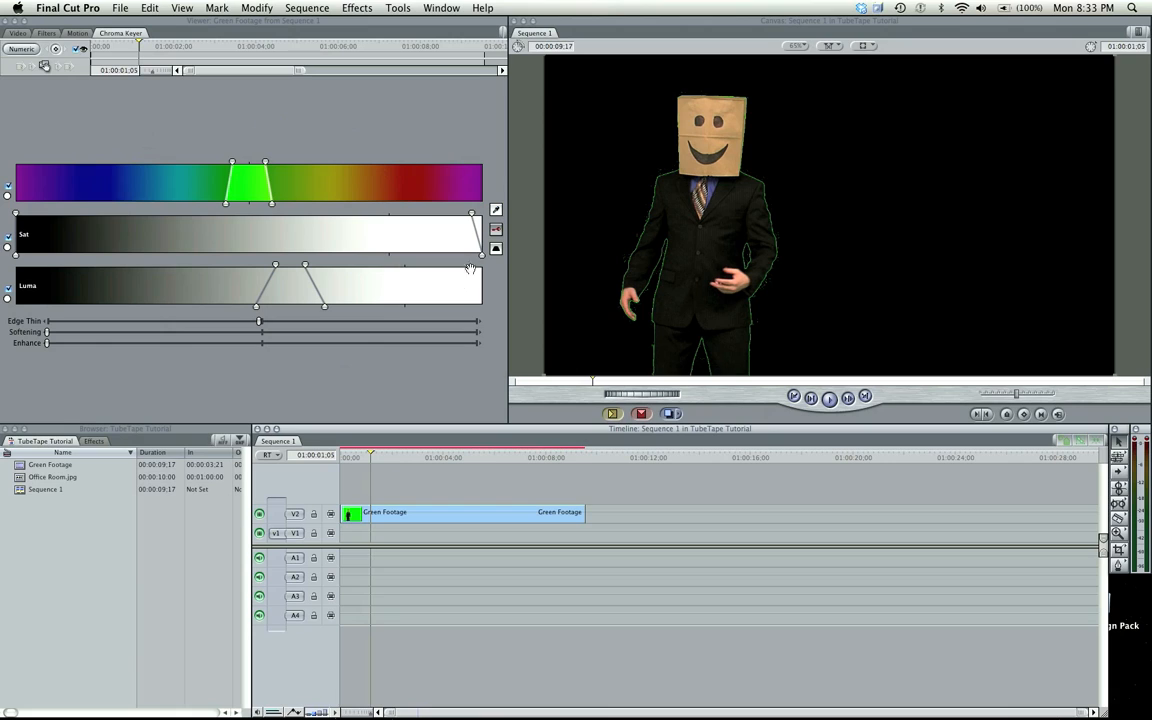
mouse_move(348, 291)
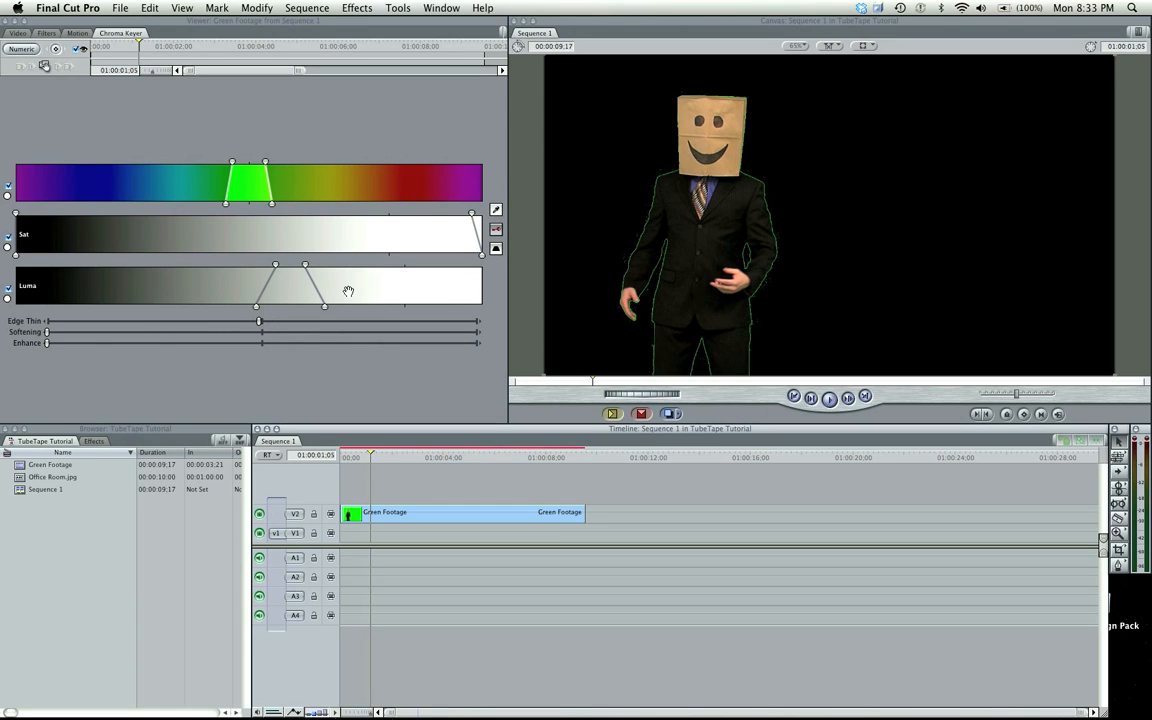
mouse_move(210, 138)
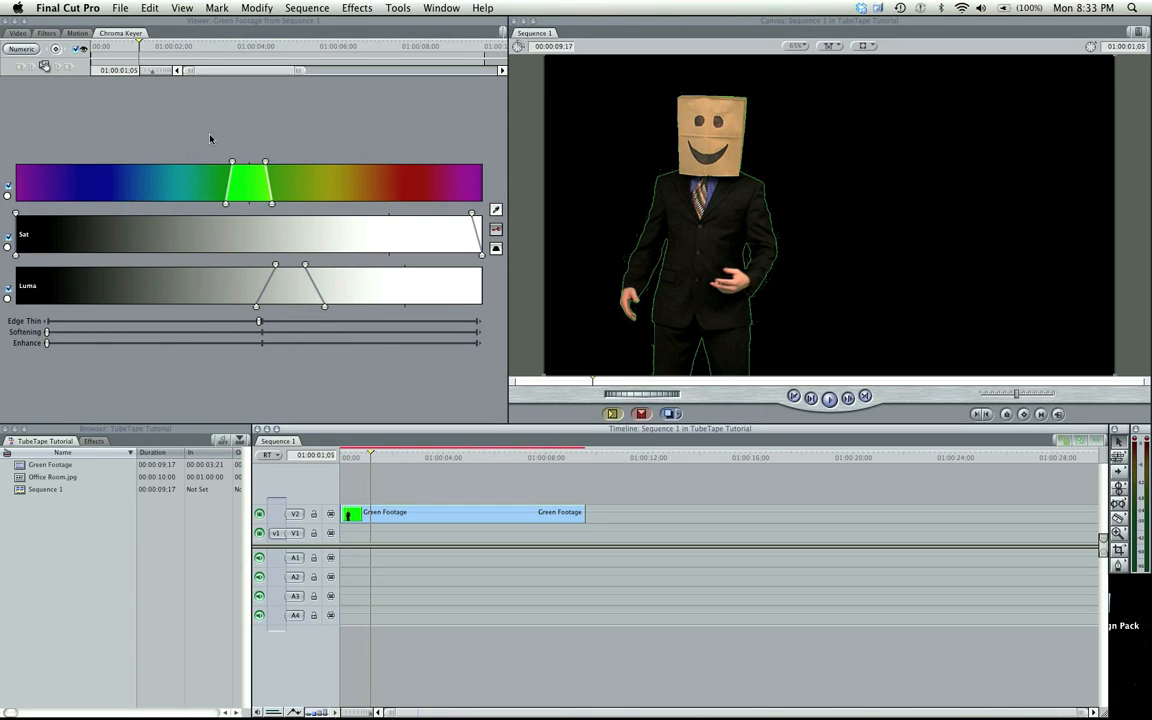
mouse_move(284, 162)
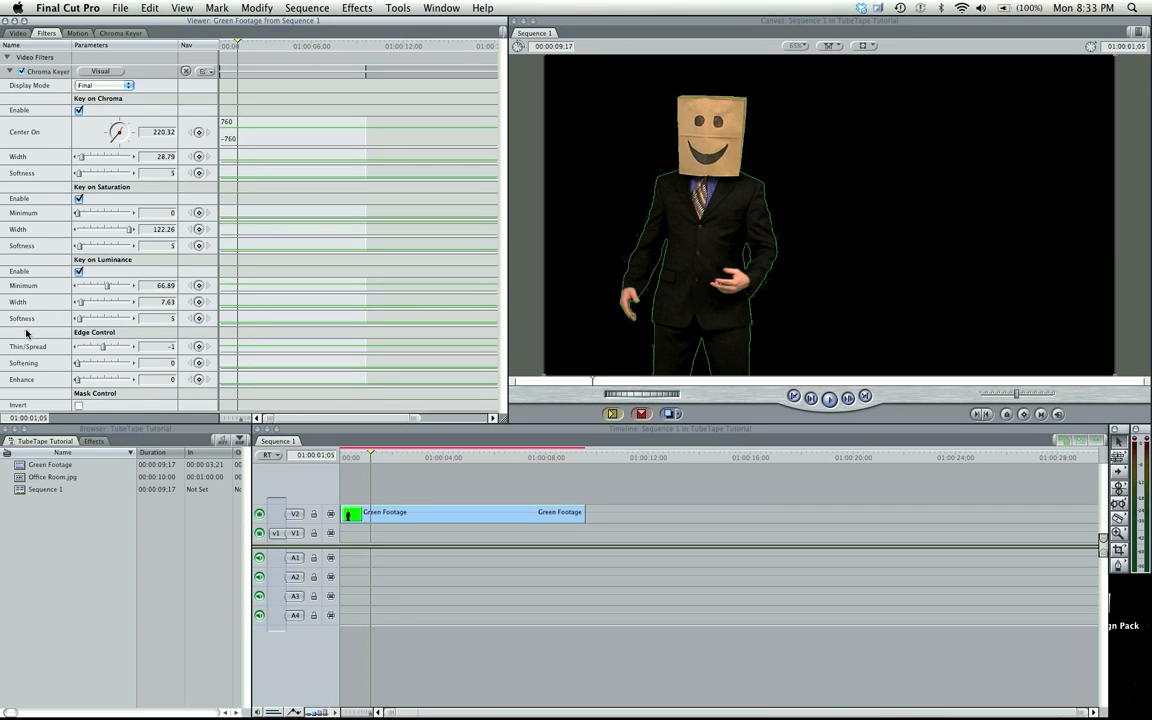
mouse_move(90, 318)
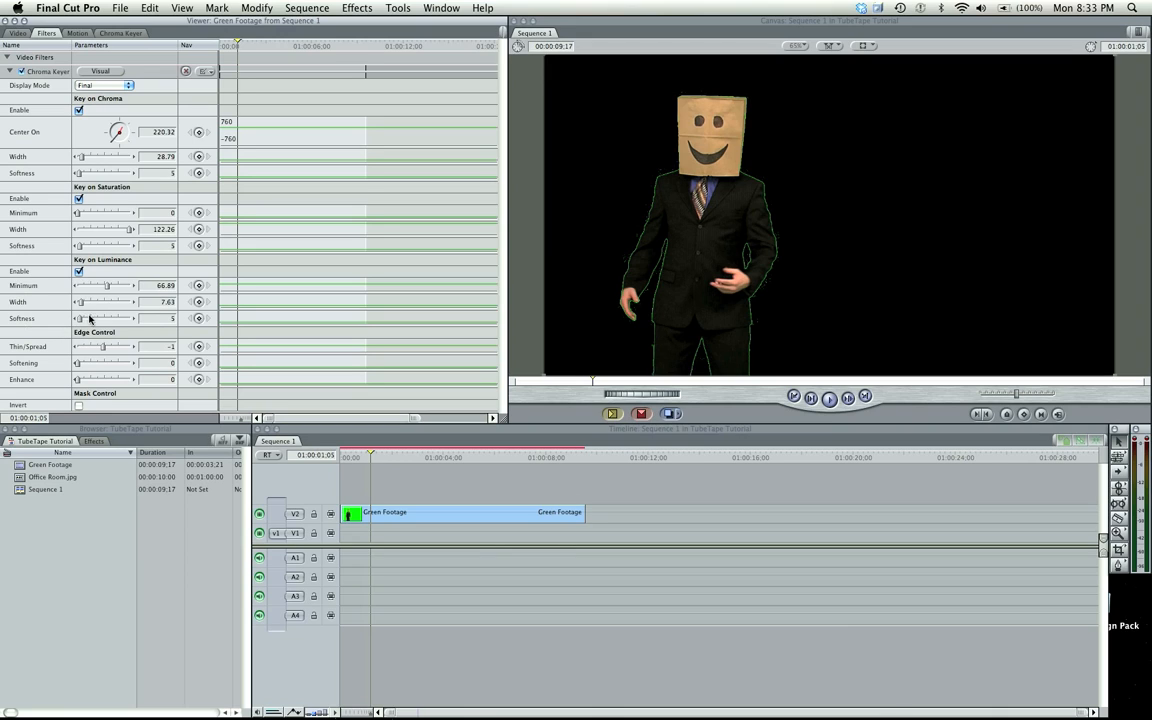
Adjust the Luminance Softness slider up to around 41.
drag(82, 318, 133, 318)
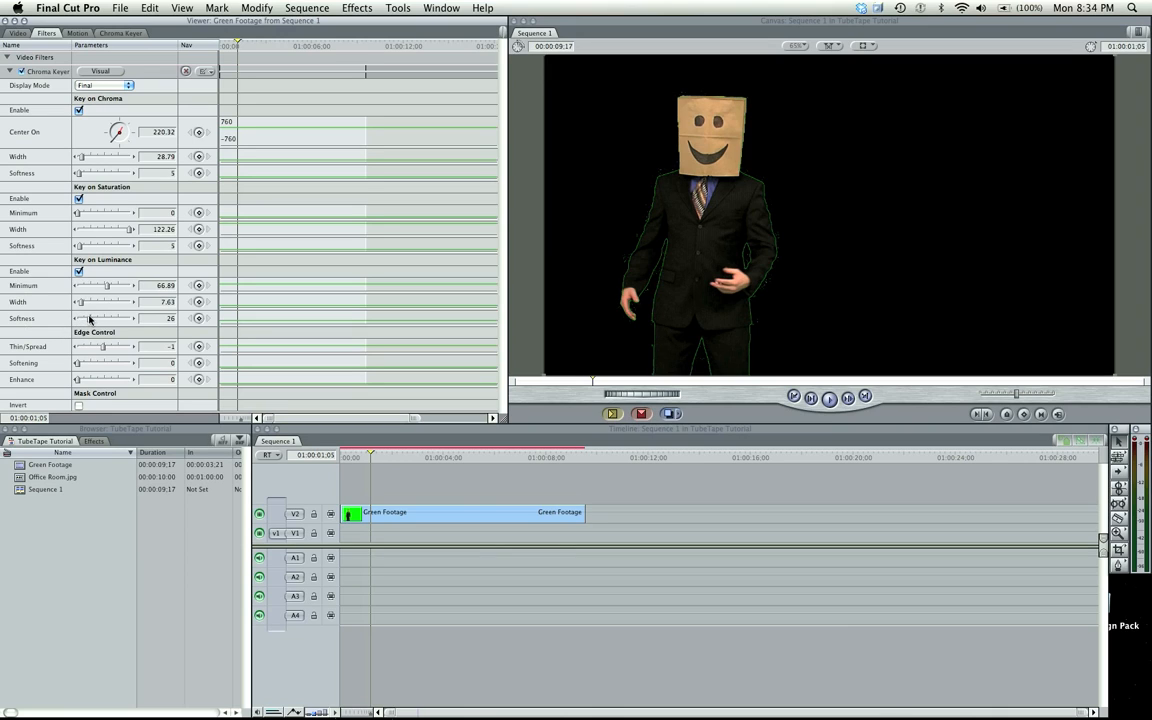
drag(95, 318, 92, 318)
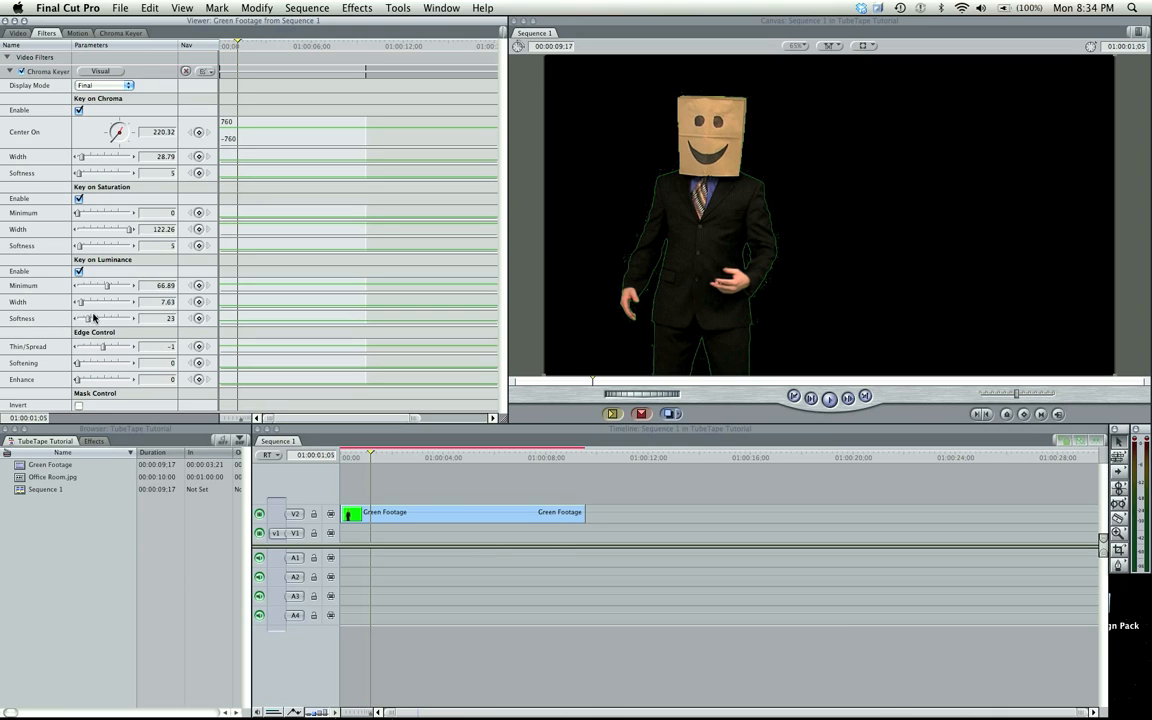
drag(82, 302, 90, 302)
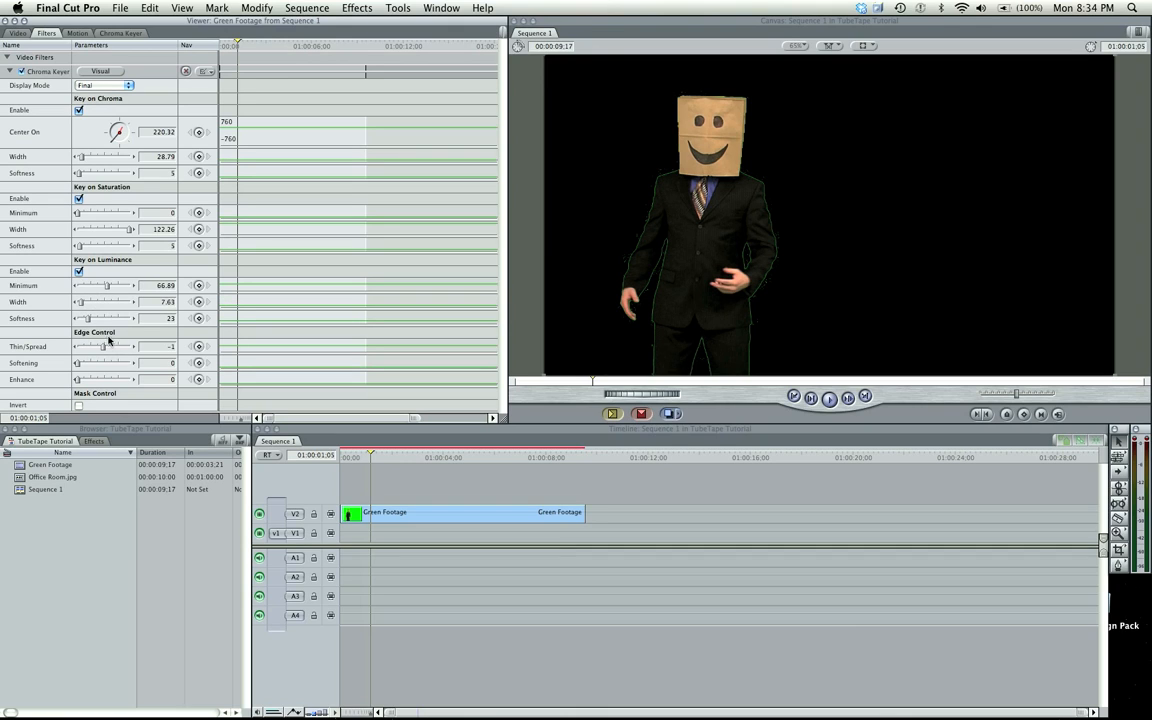
drag(85, 318, 100, 318)
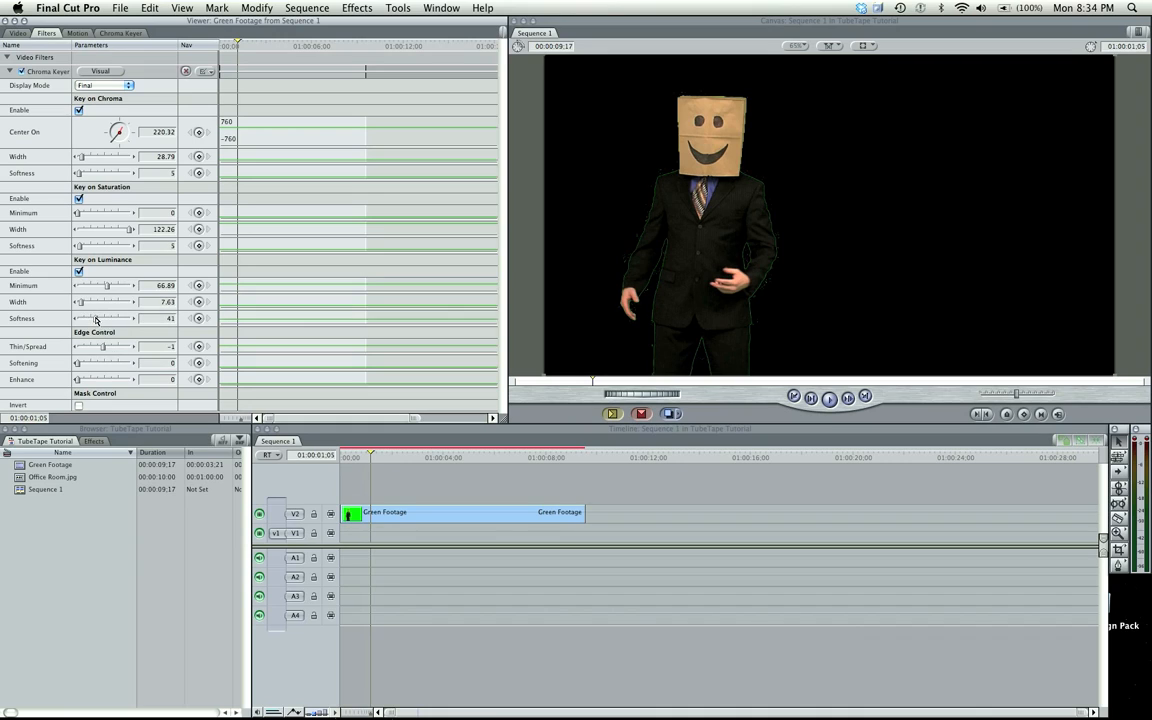
drag(96, 318, 108, 318)
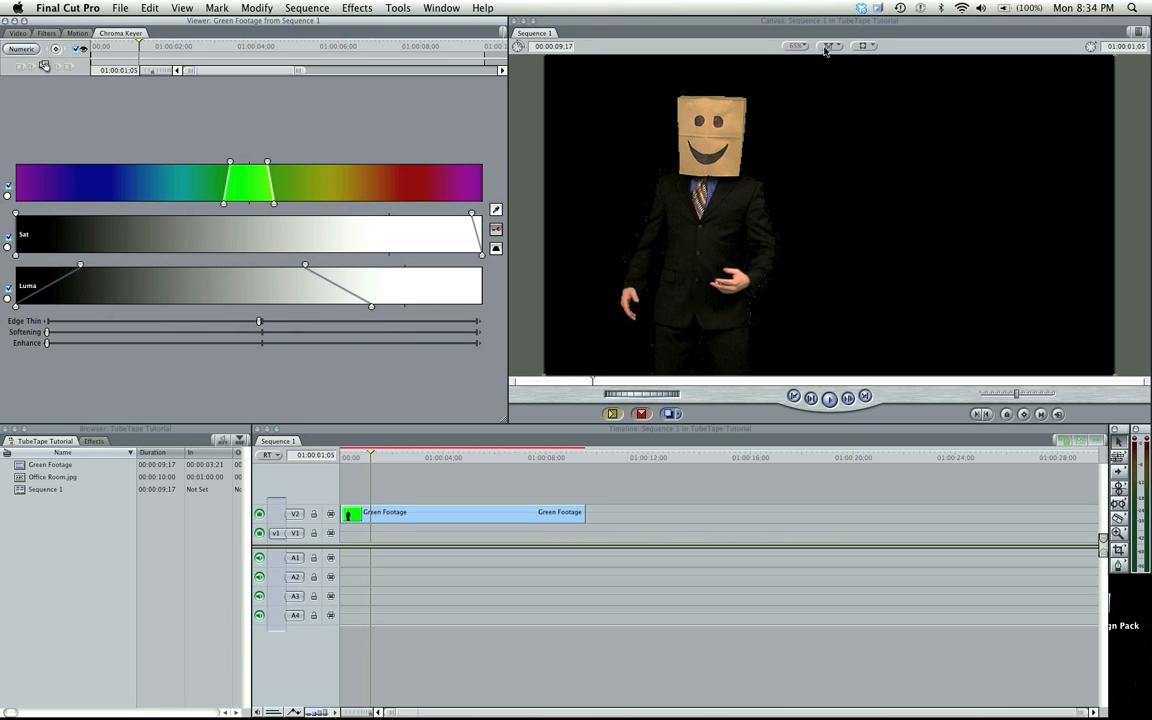
Preview the keyed man over a checkerboard, then over a solid black background.
click(833, 46)
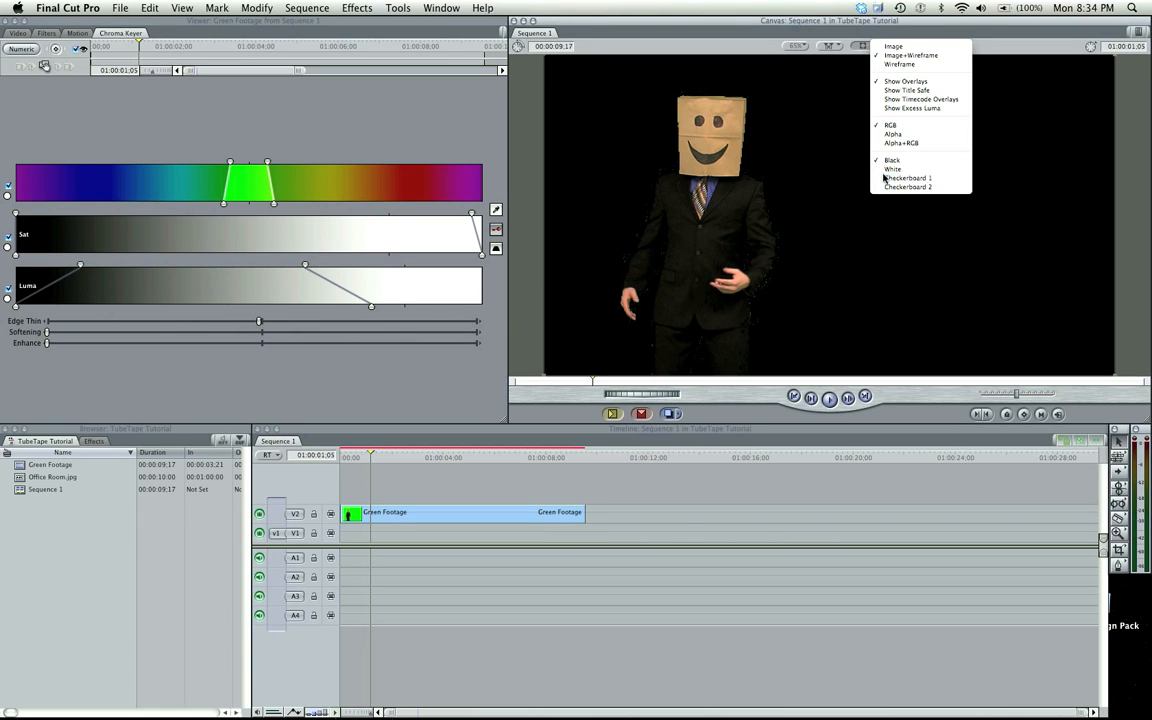
click(907, 178)
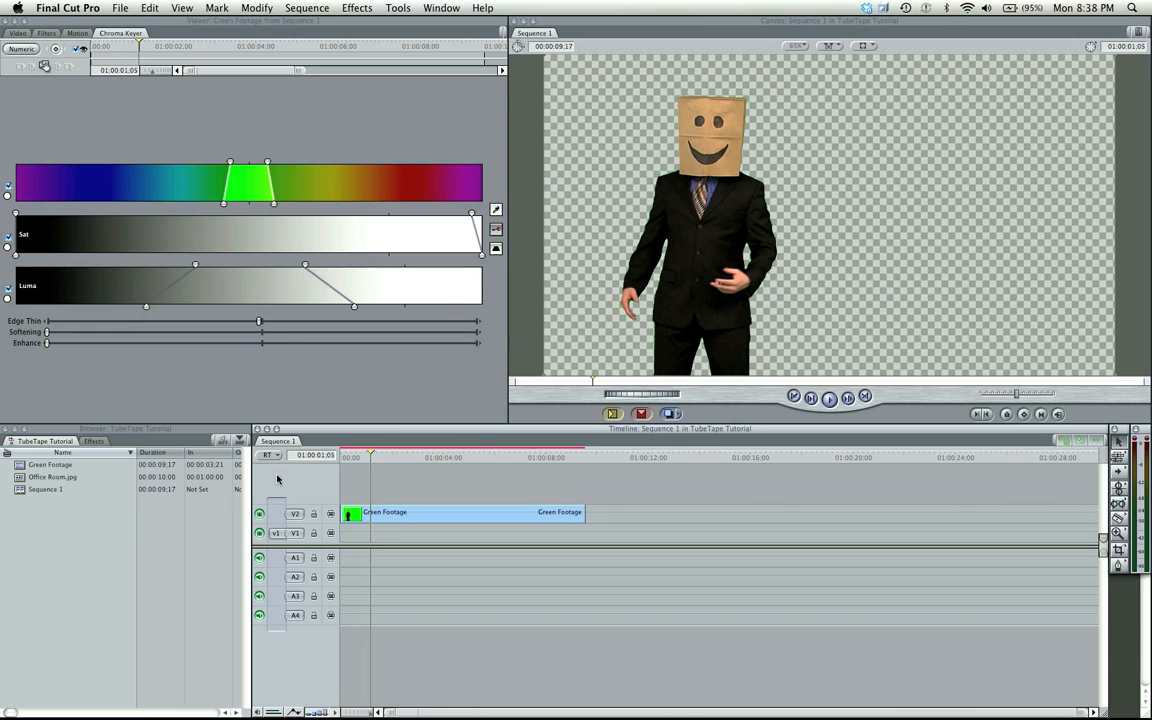
click(862, 46)
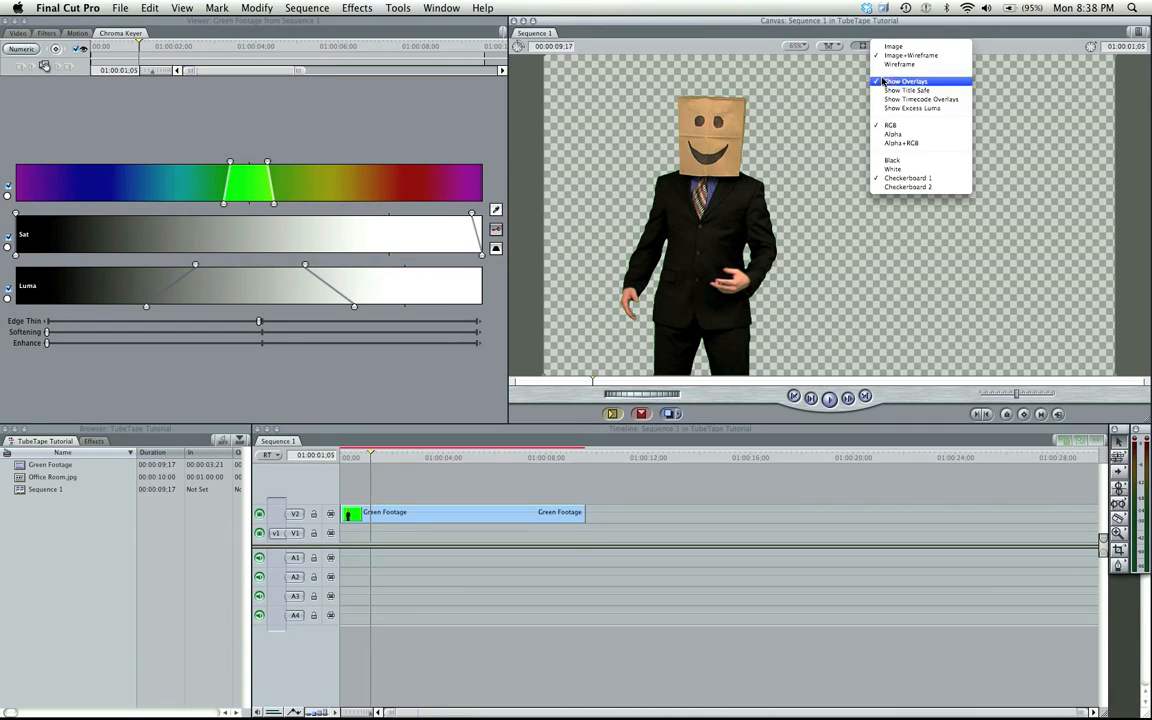
click(892, 160)
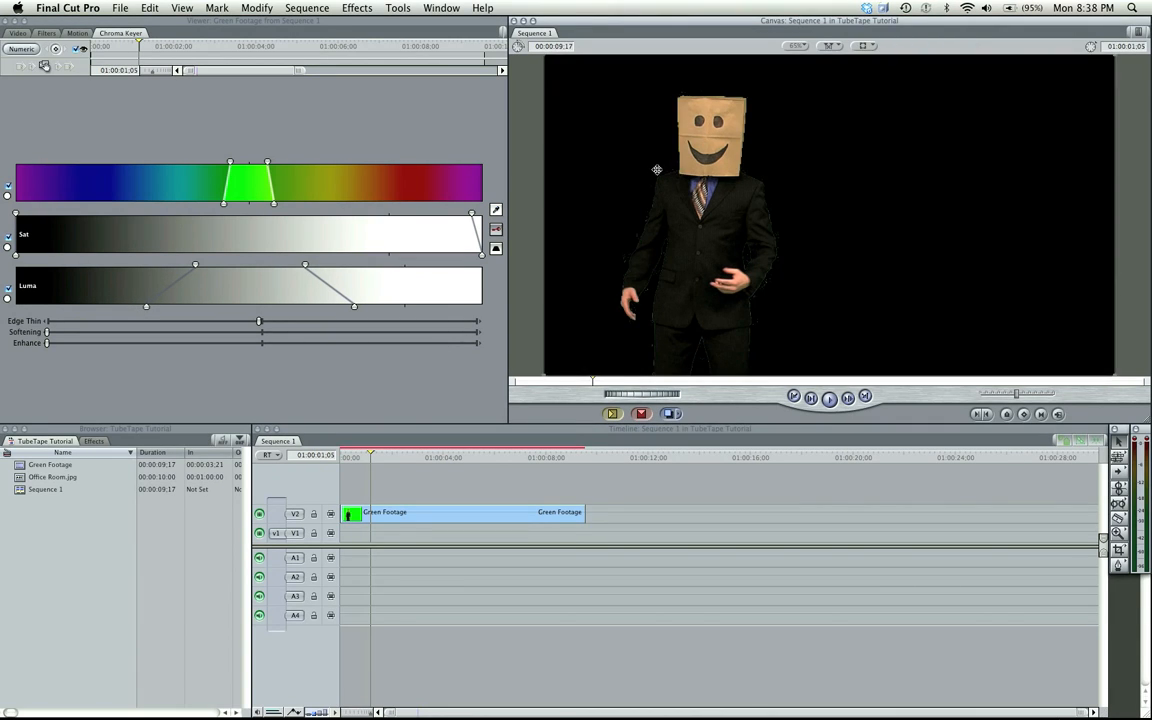
mouse_move(610, 199)
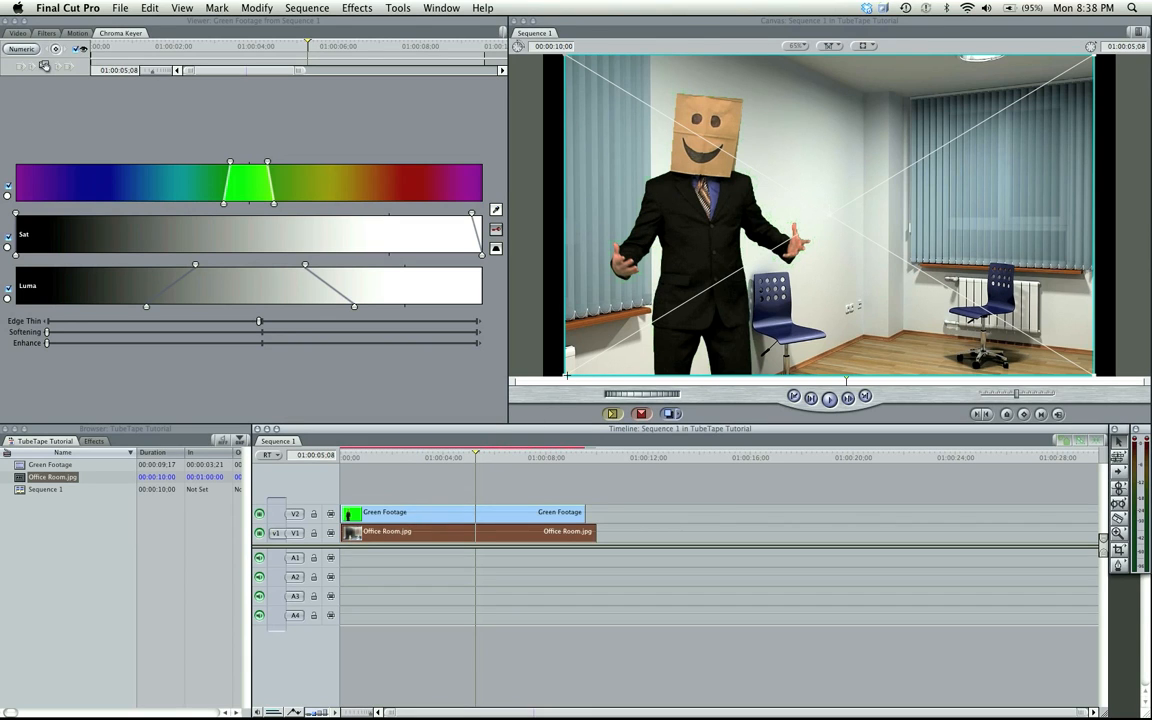
Move to an earlier point in the sequence and raise Edge Thin on the matte.
click(424, 457)
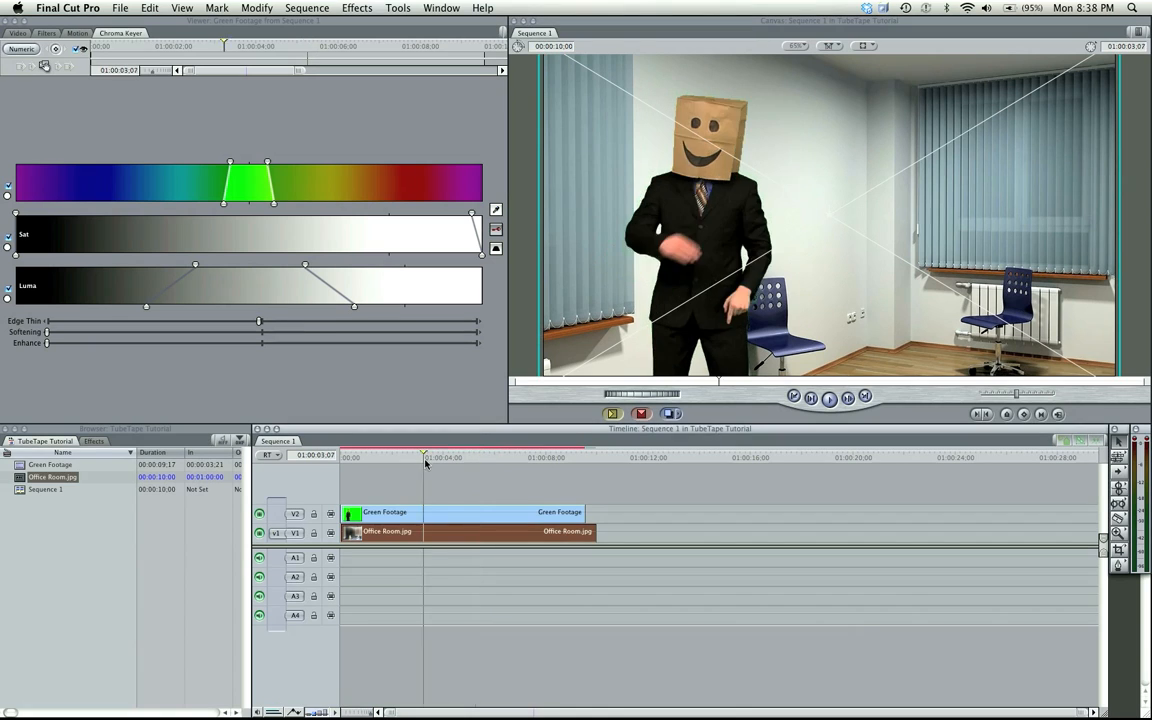
click(471, 457)
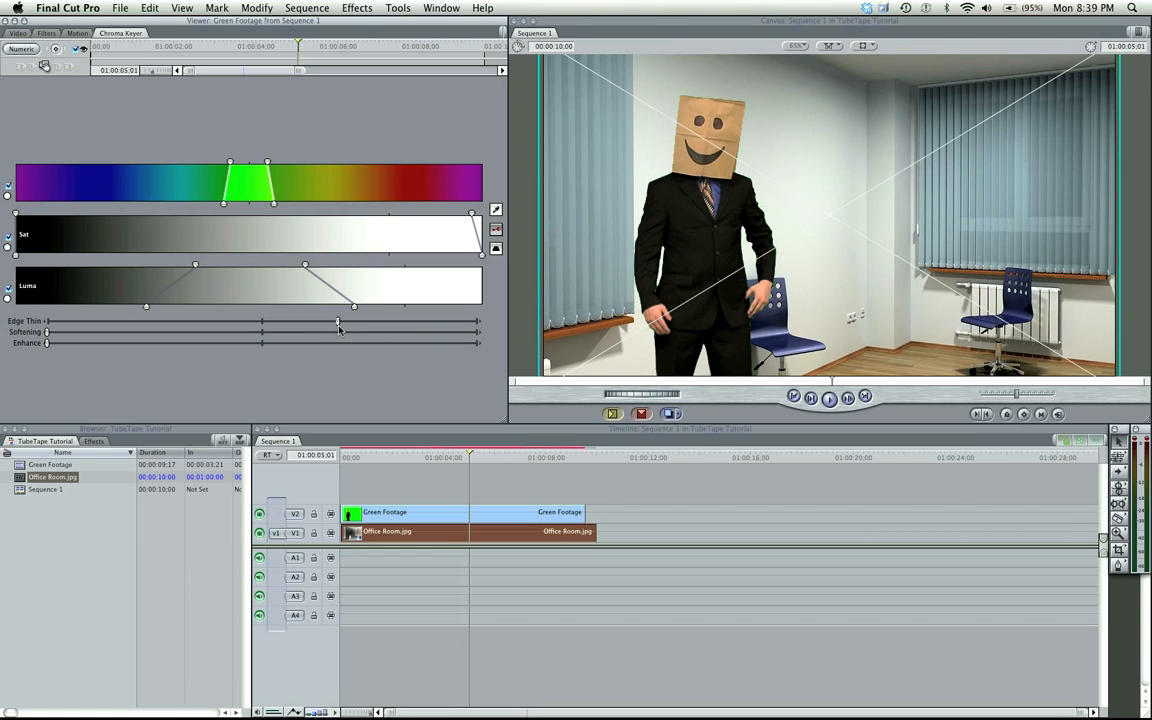
click(457, 457)
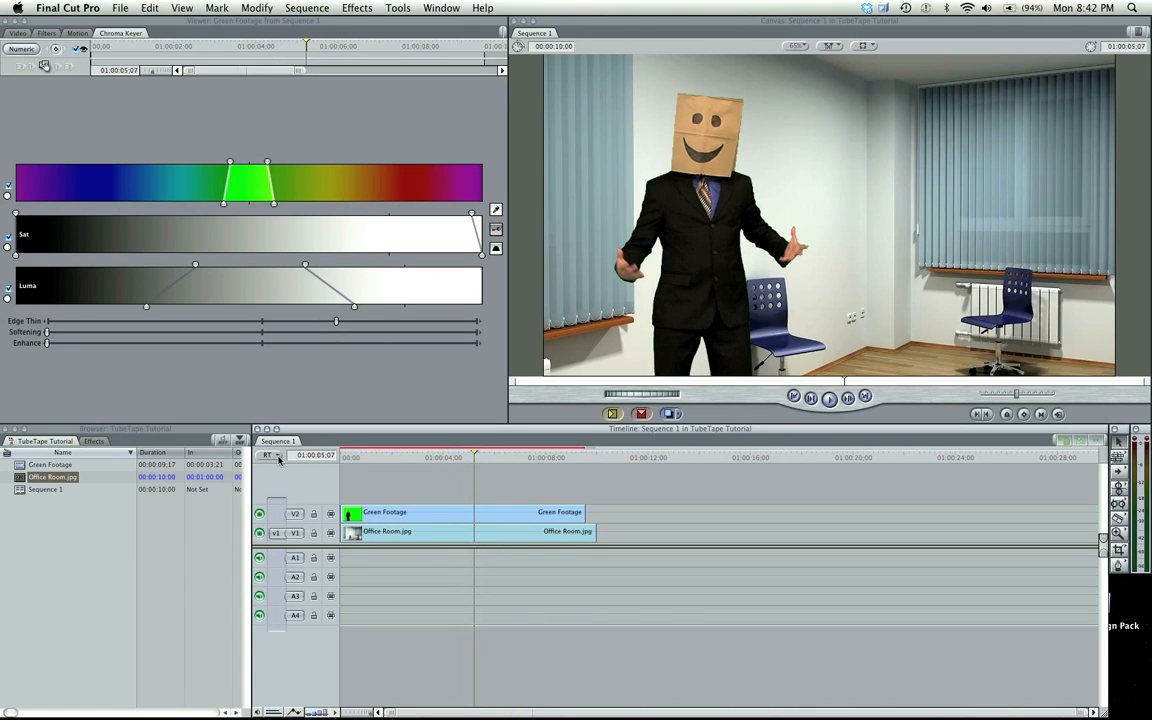
click(268, 455)
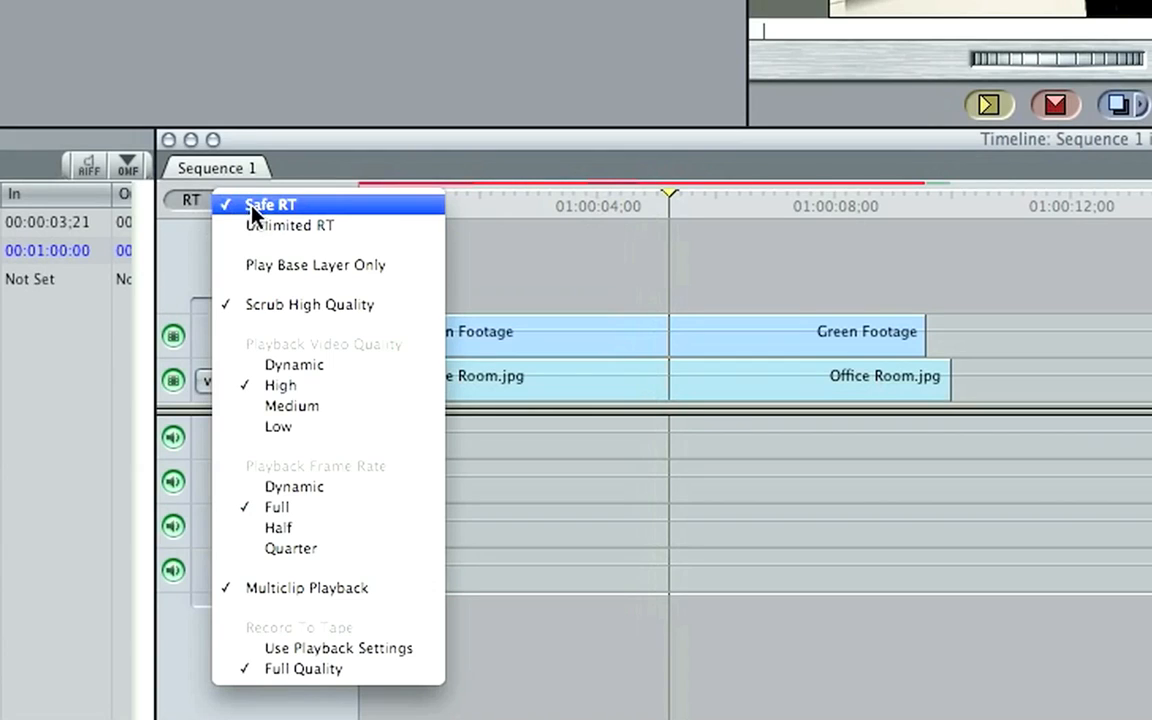
click(268, 204)
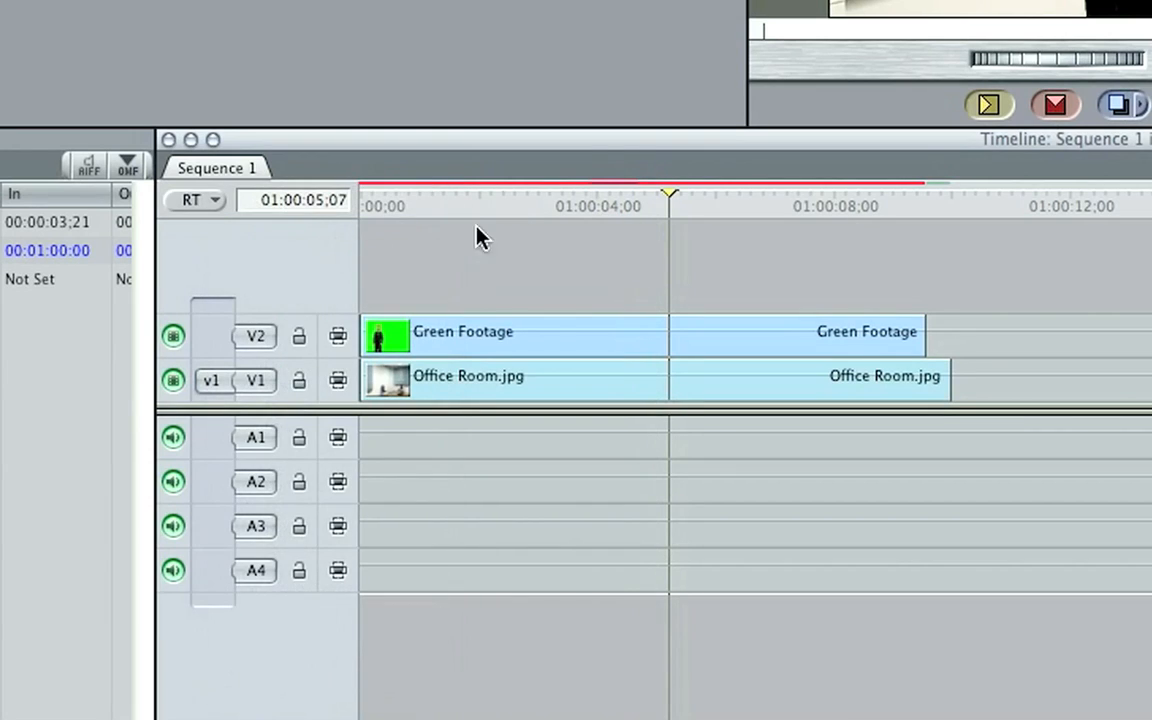
click(519, 195)
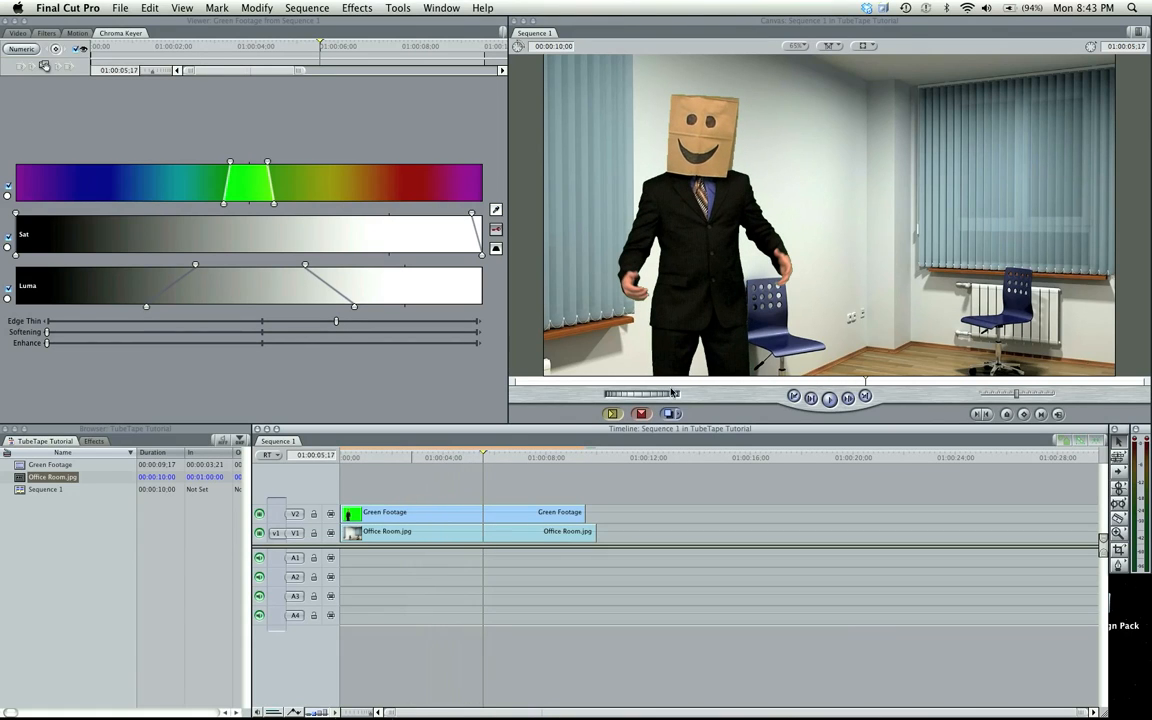
click(270, 456)
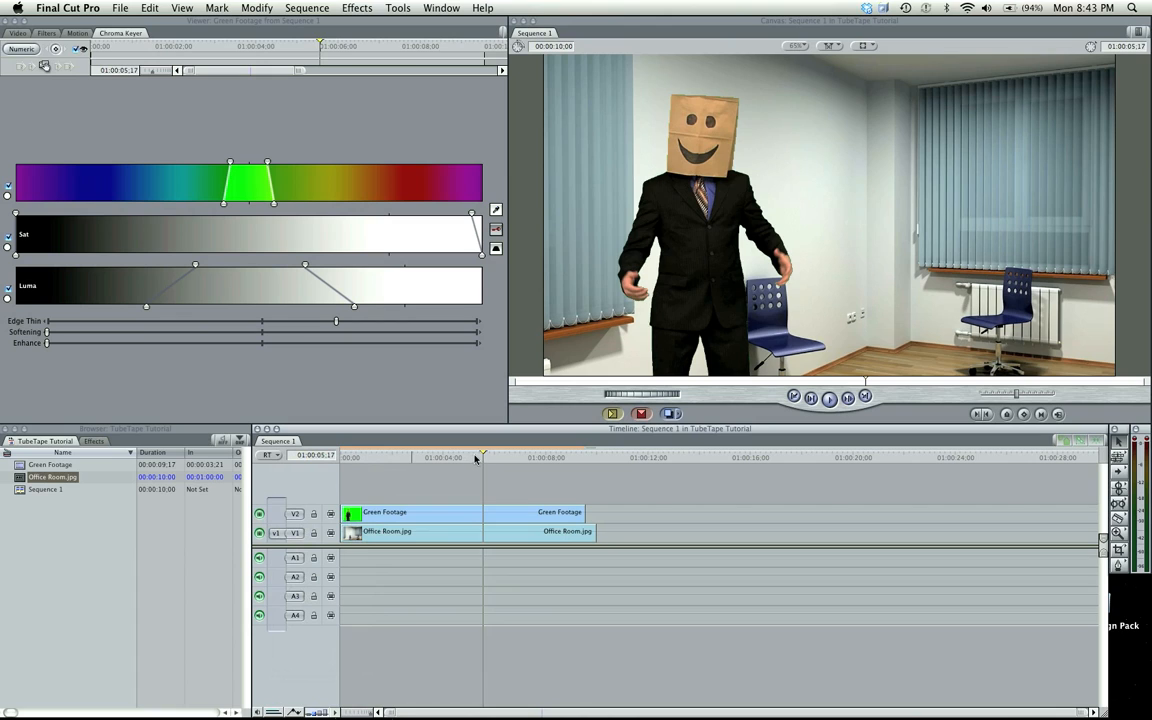
click(495, 457)
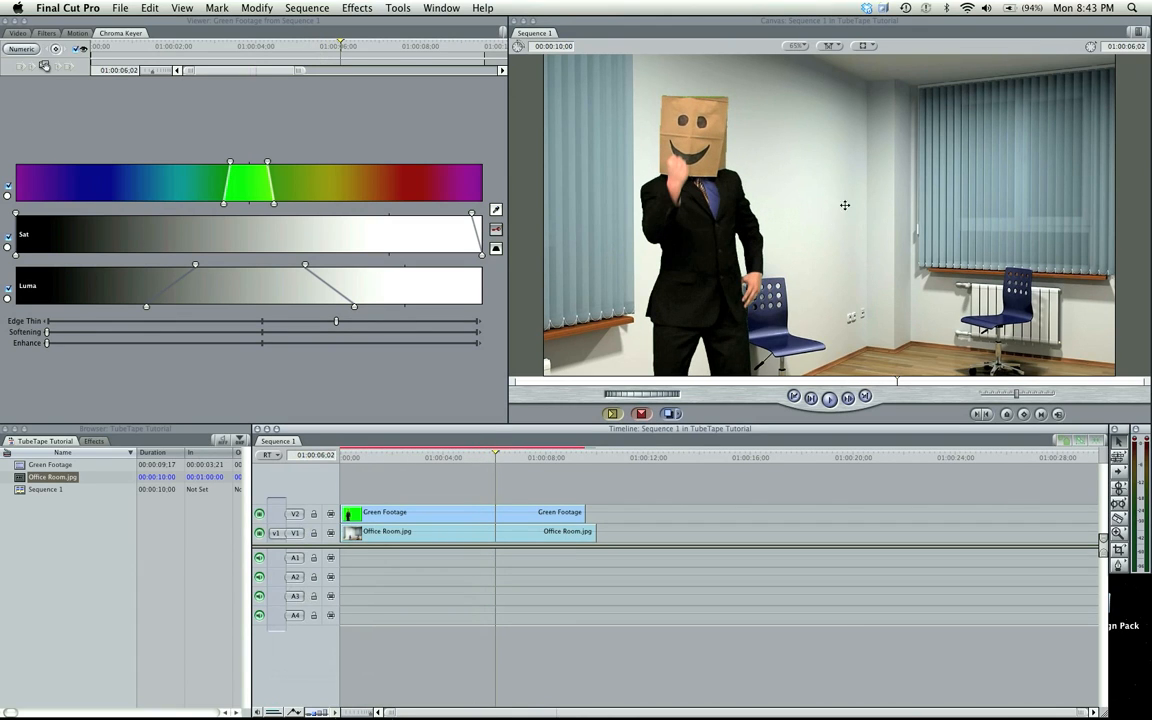
click(503, 457)
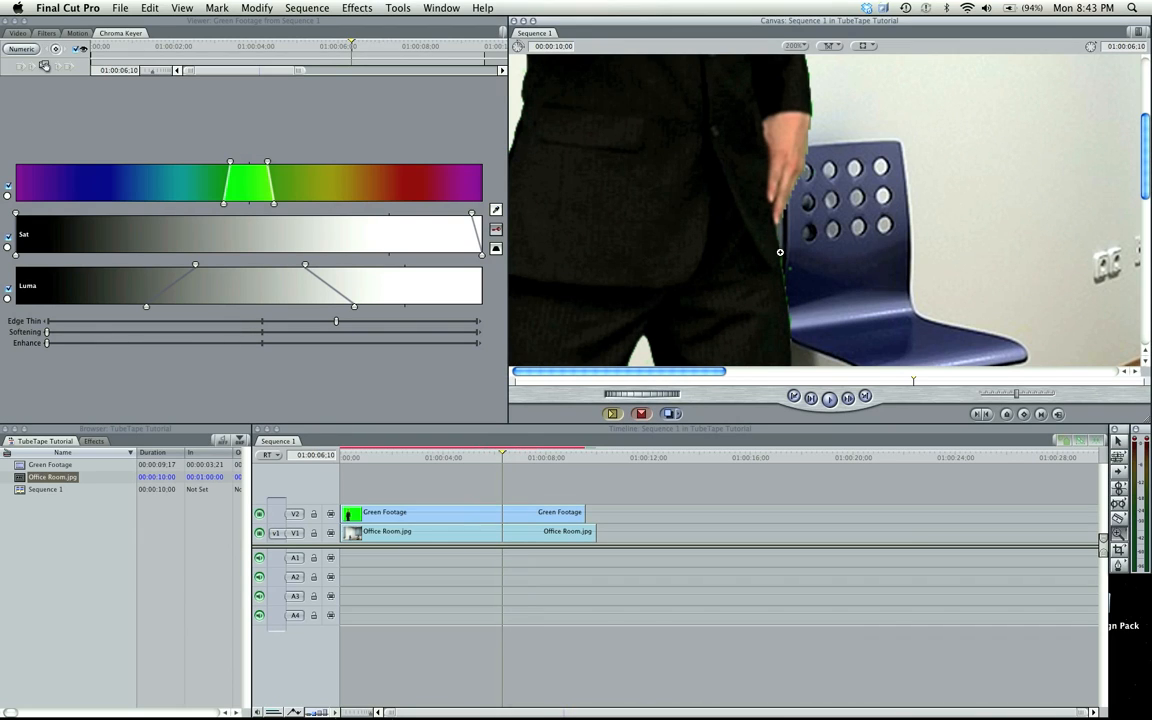
mouse_move(779, 242)
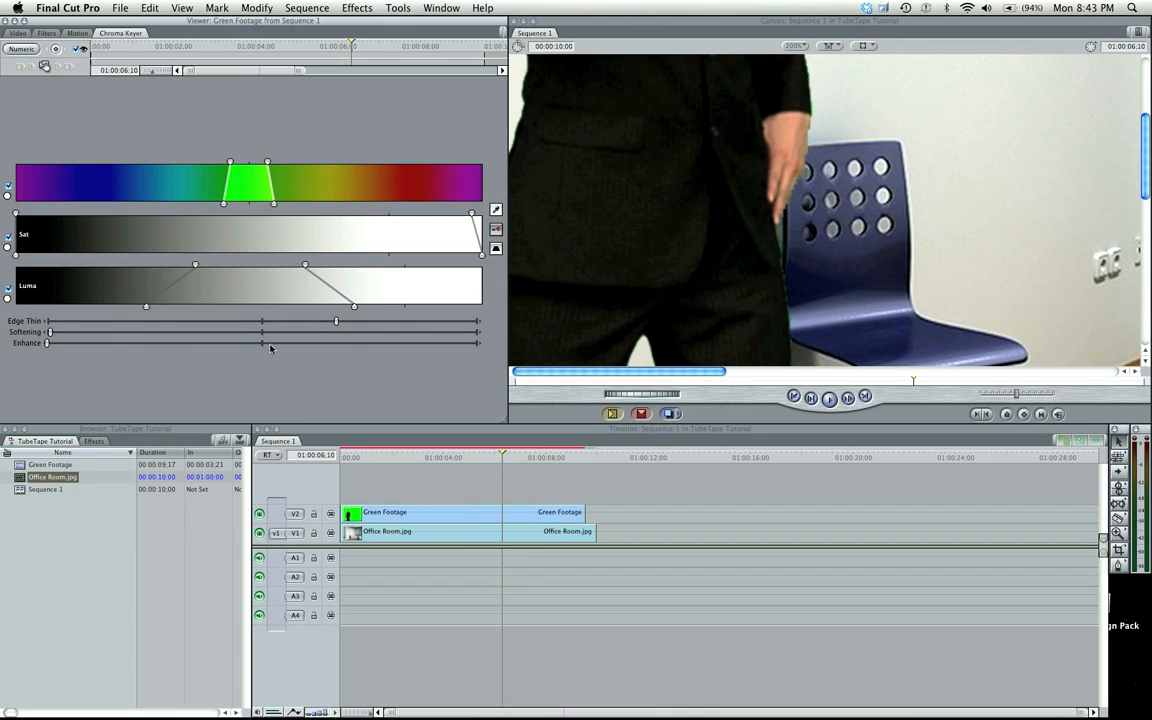
mouse_move(808, 82)
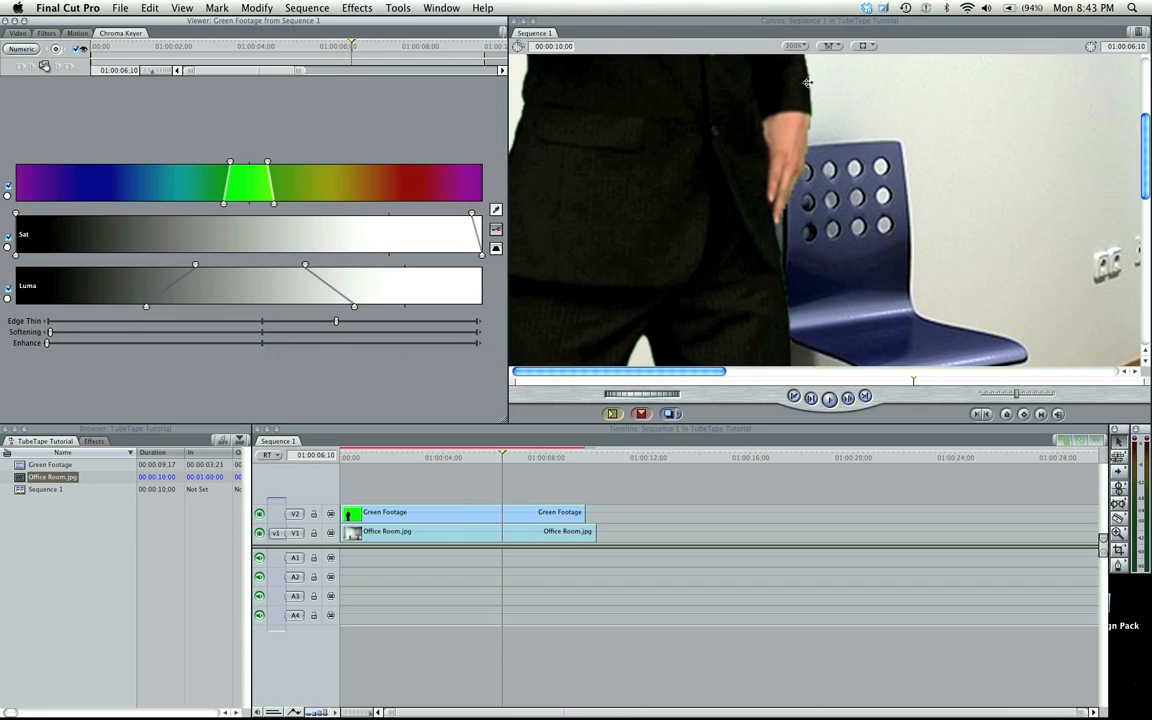
mouse_move(47, 347)
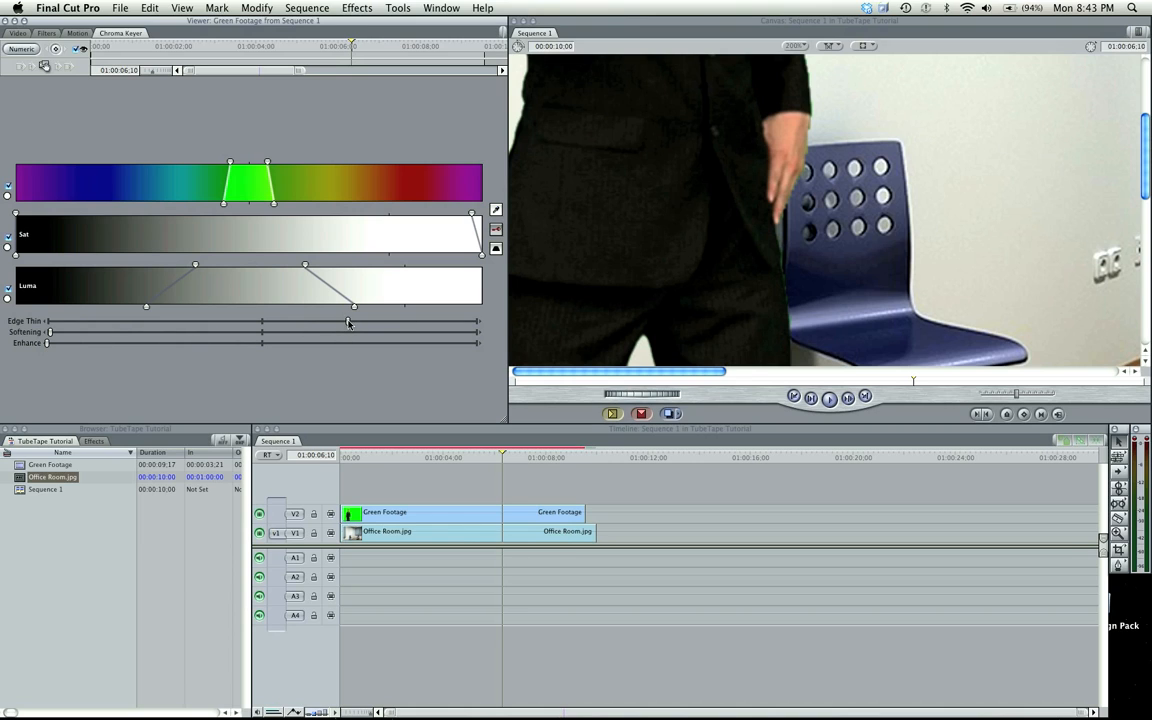
Push Edge Thin further to remove the green fringe along the man's suit.
click(497, 457)
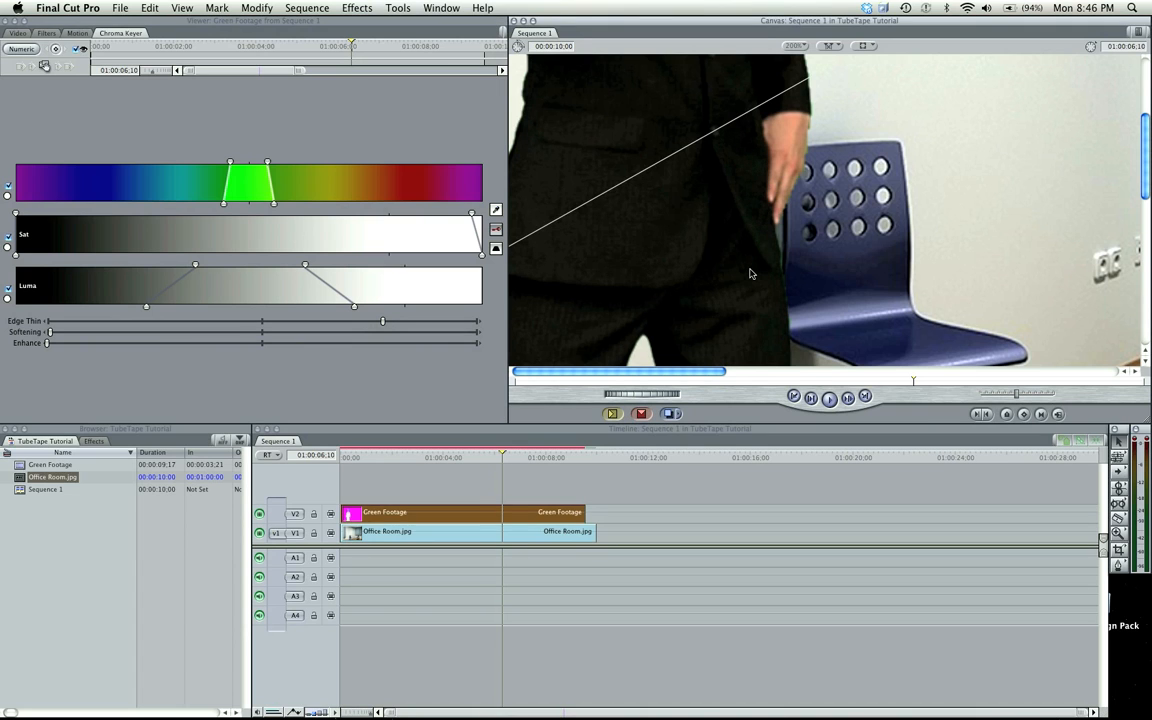
Fit the whole frame in the Canvas with Shift-Z and review the key at other moments.
key(shift+z)
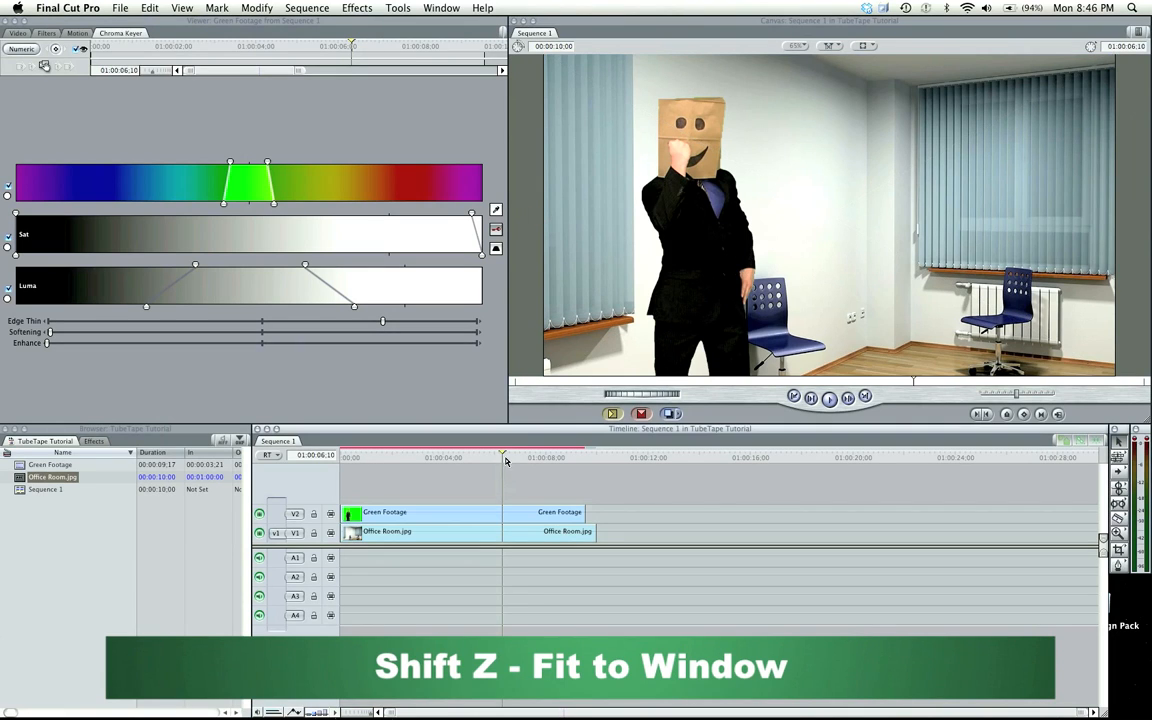
click(422, 457)
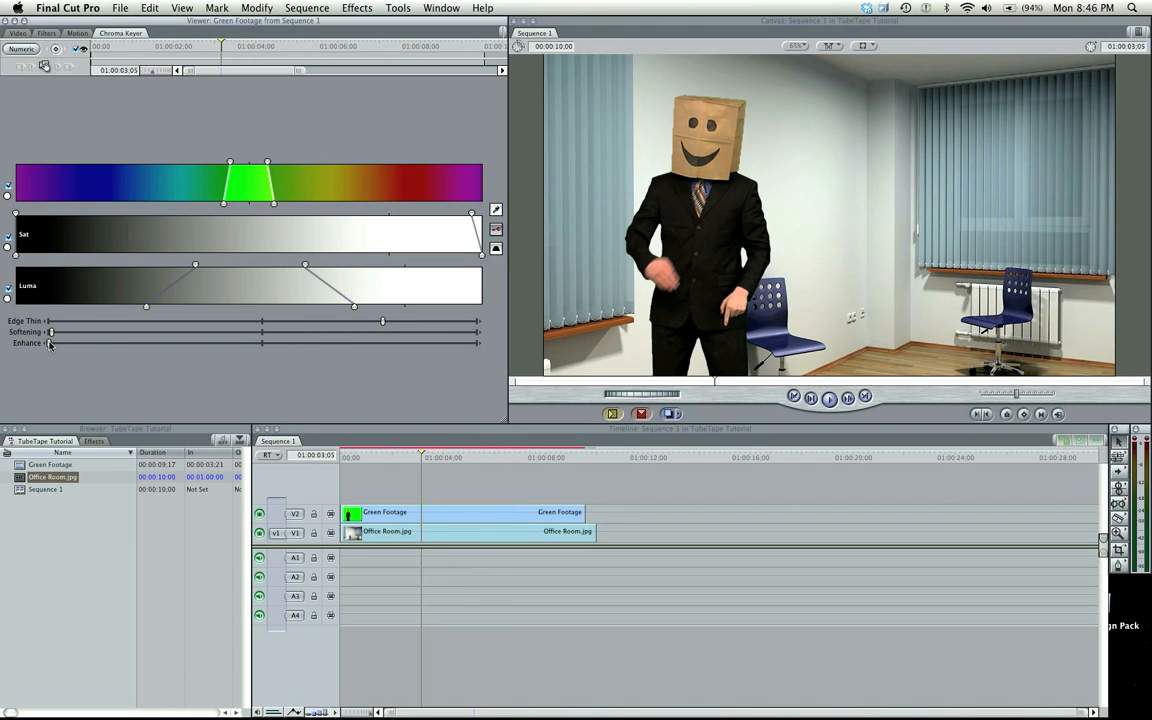
click(449, 457)
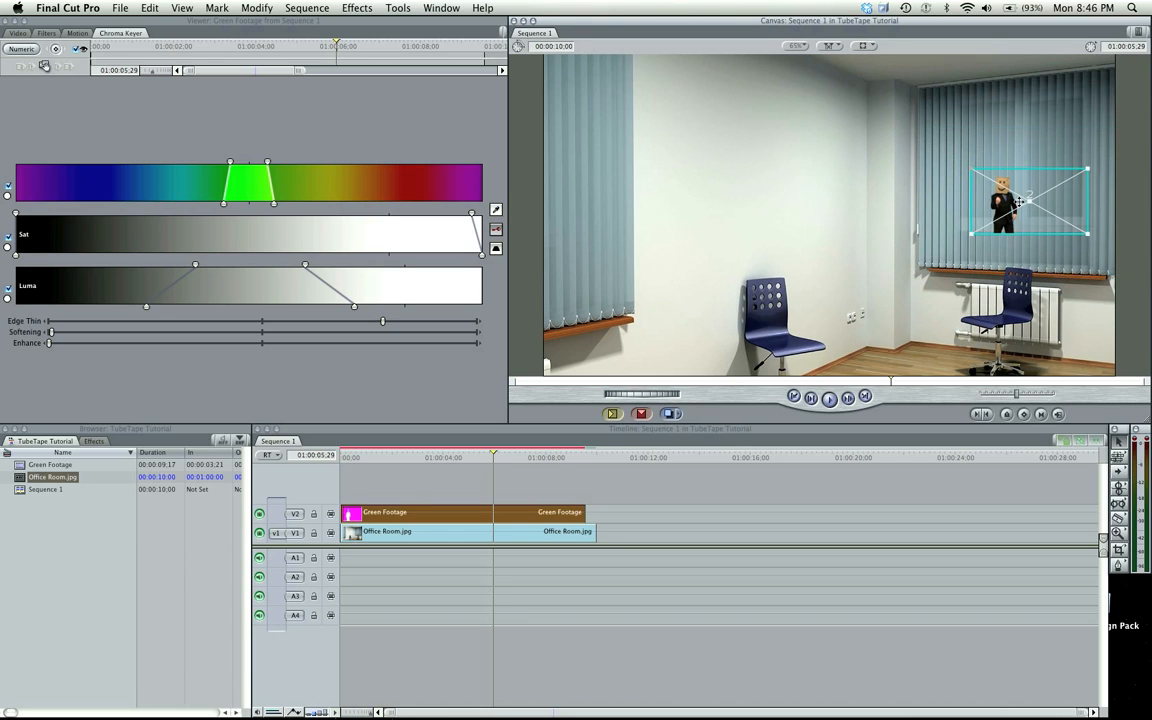
Shift the keyed Green Footage man in the Canvas, then select the Office Room.jpg background clip.
drag(1030, 200, 990, 240)
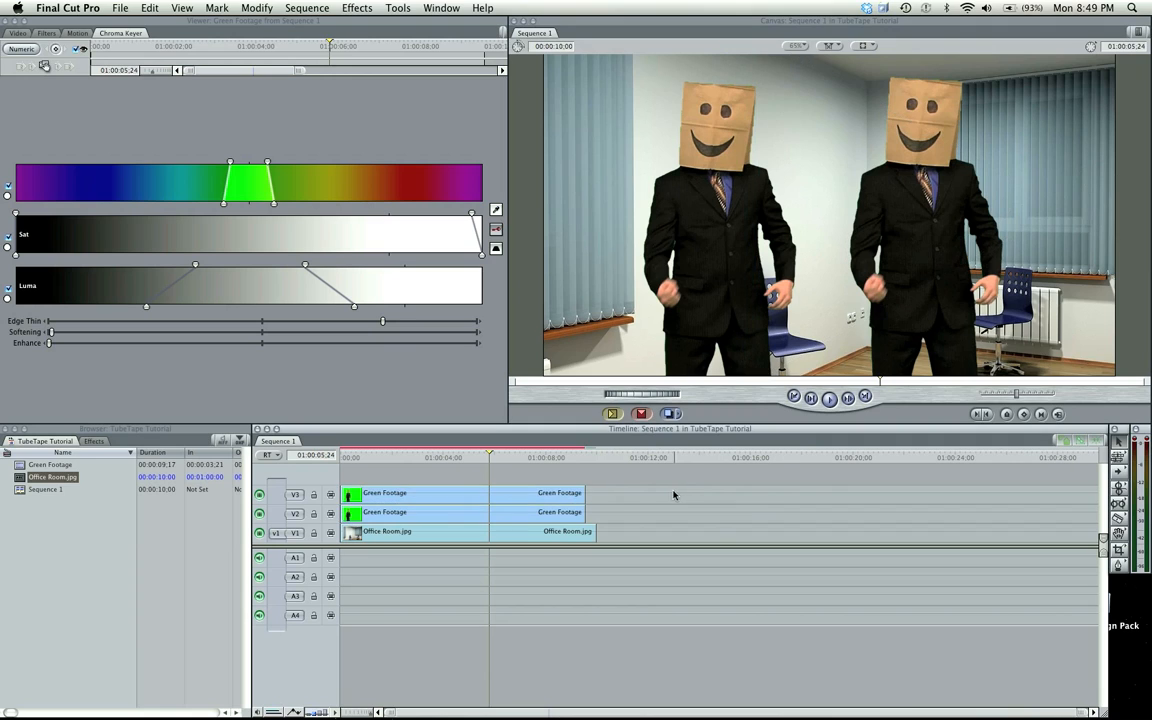
mouse_move(687, 538)
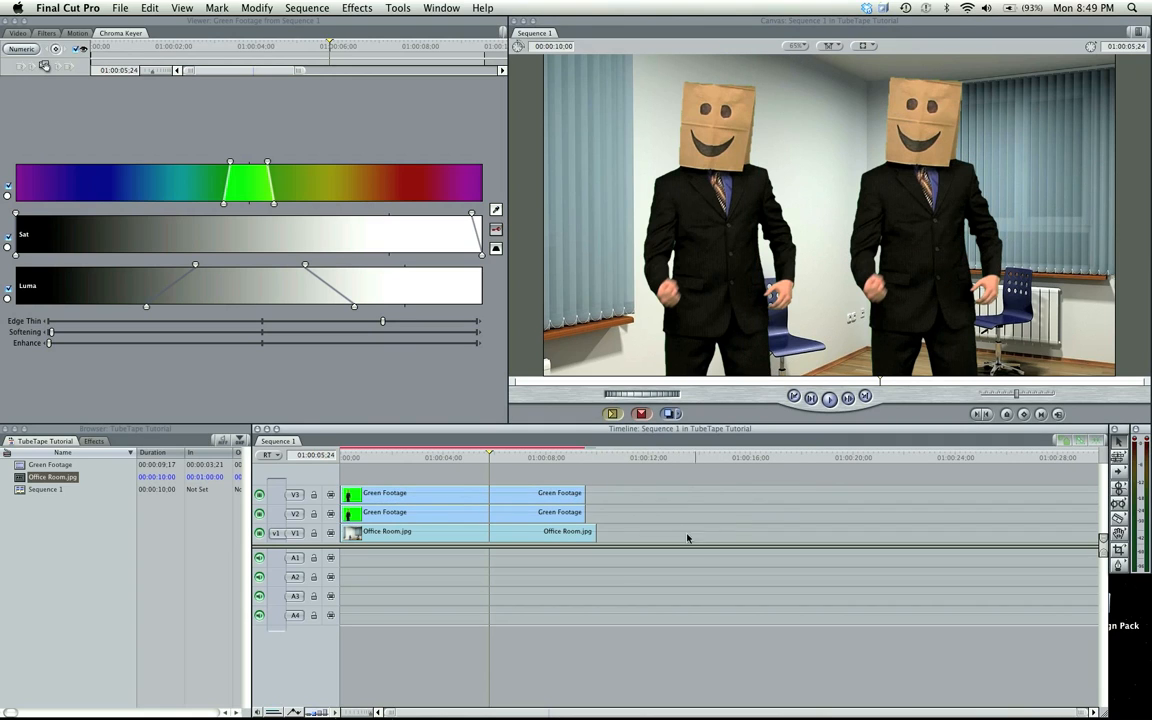
click(450, 531)
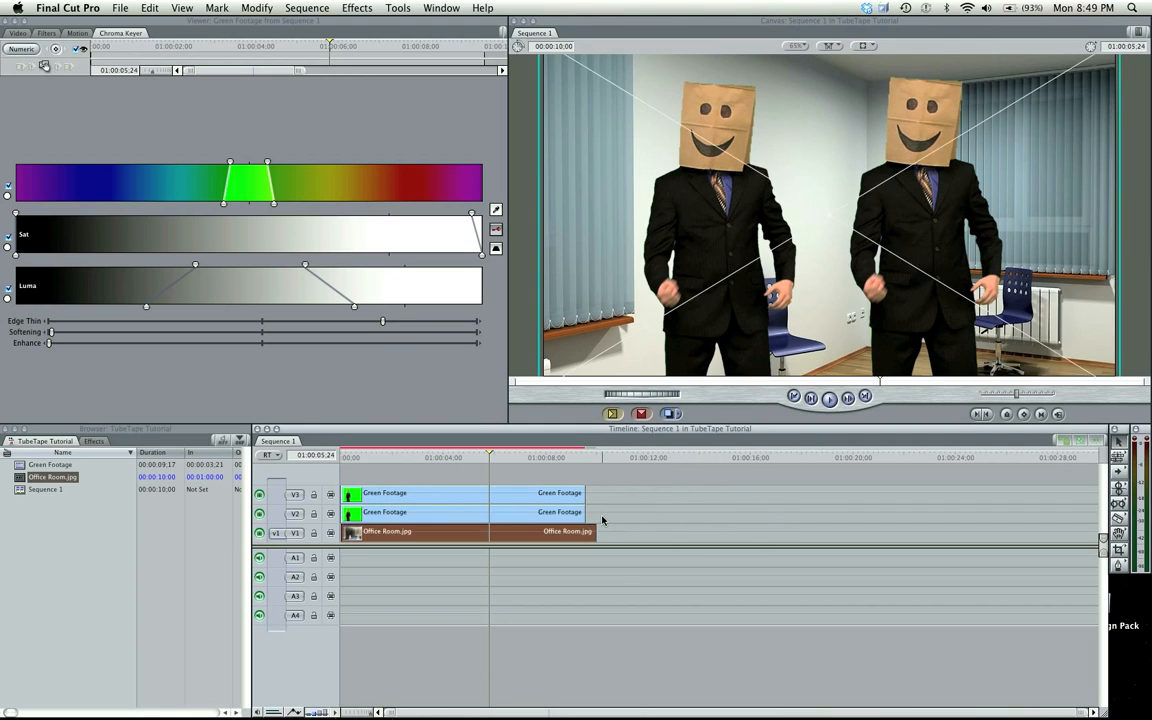